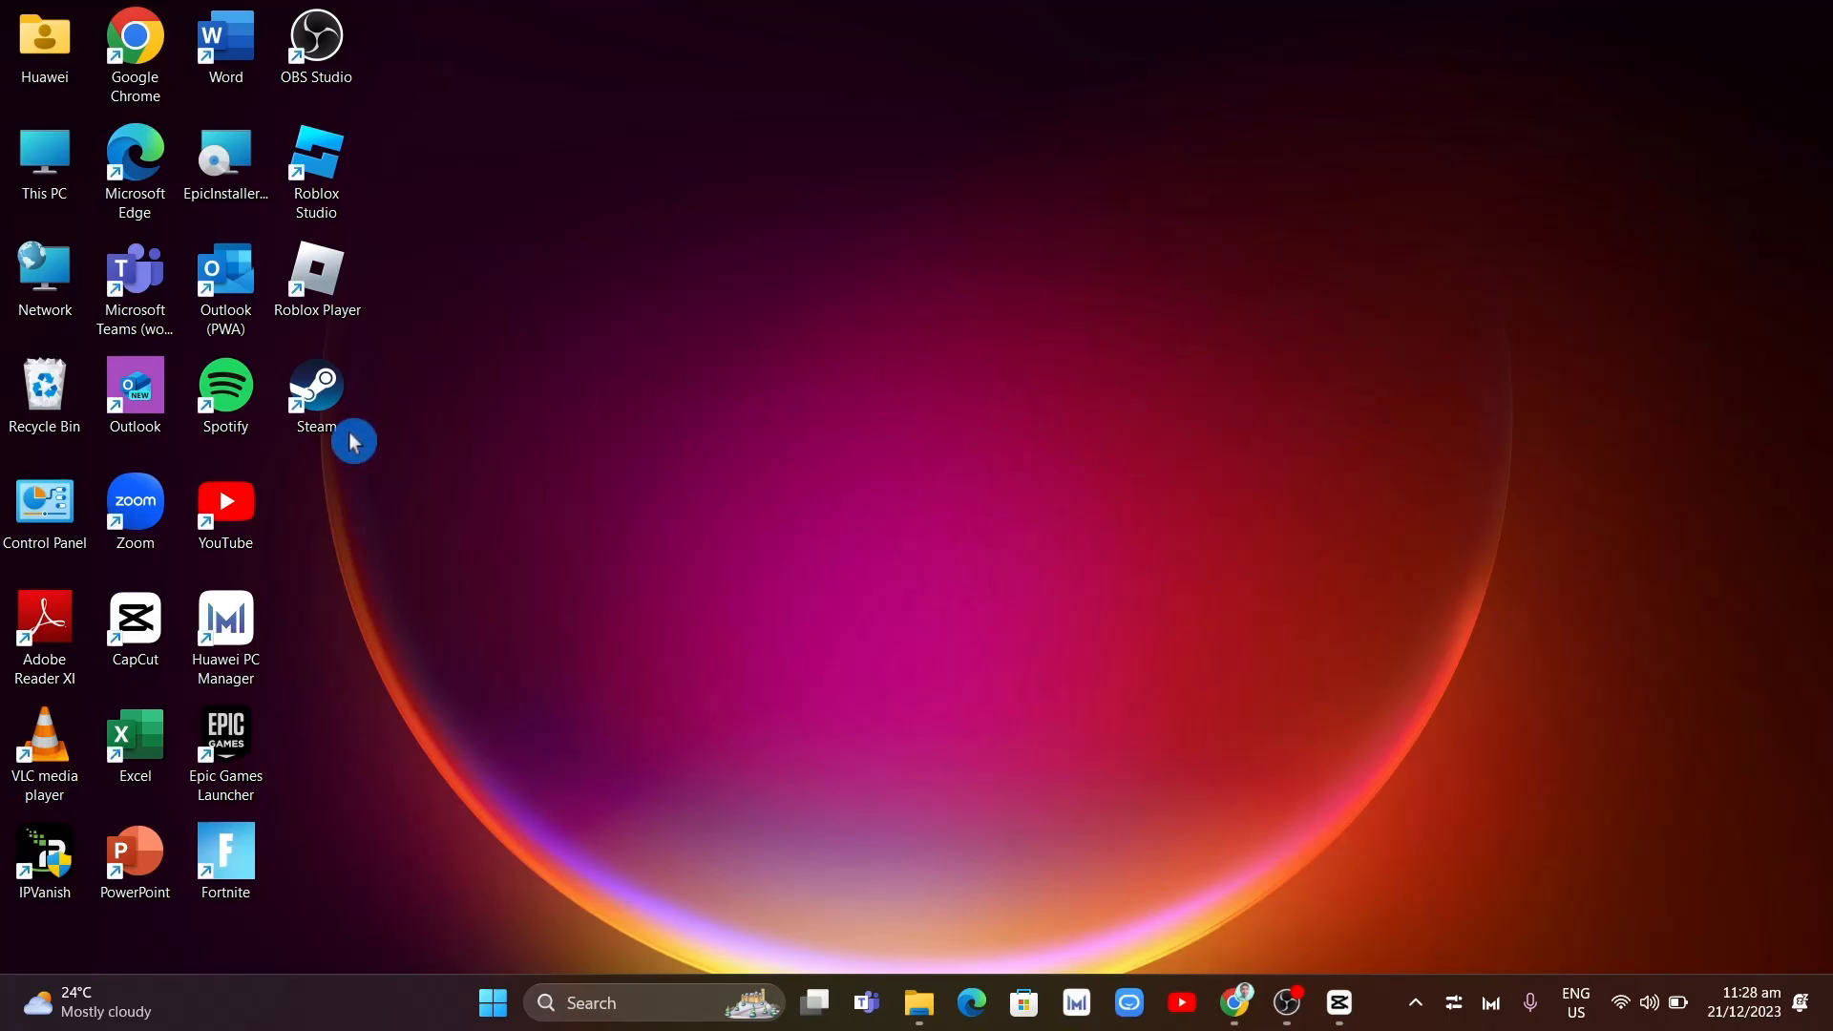
{"action": "mouse_move", "coordinate": [332, 424]}
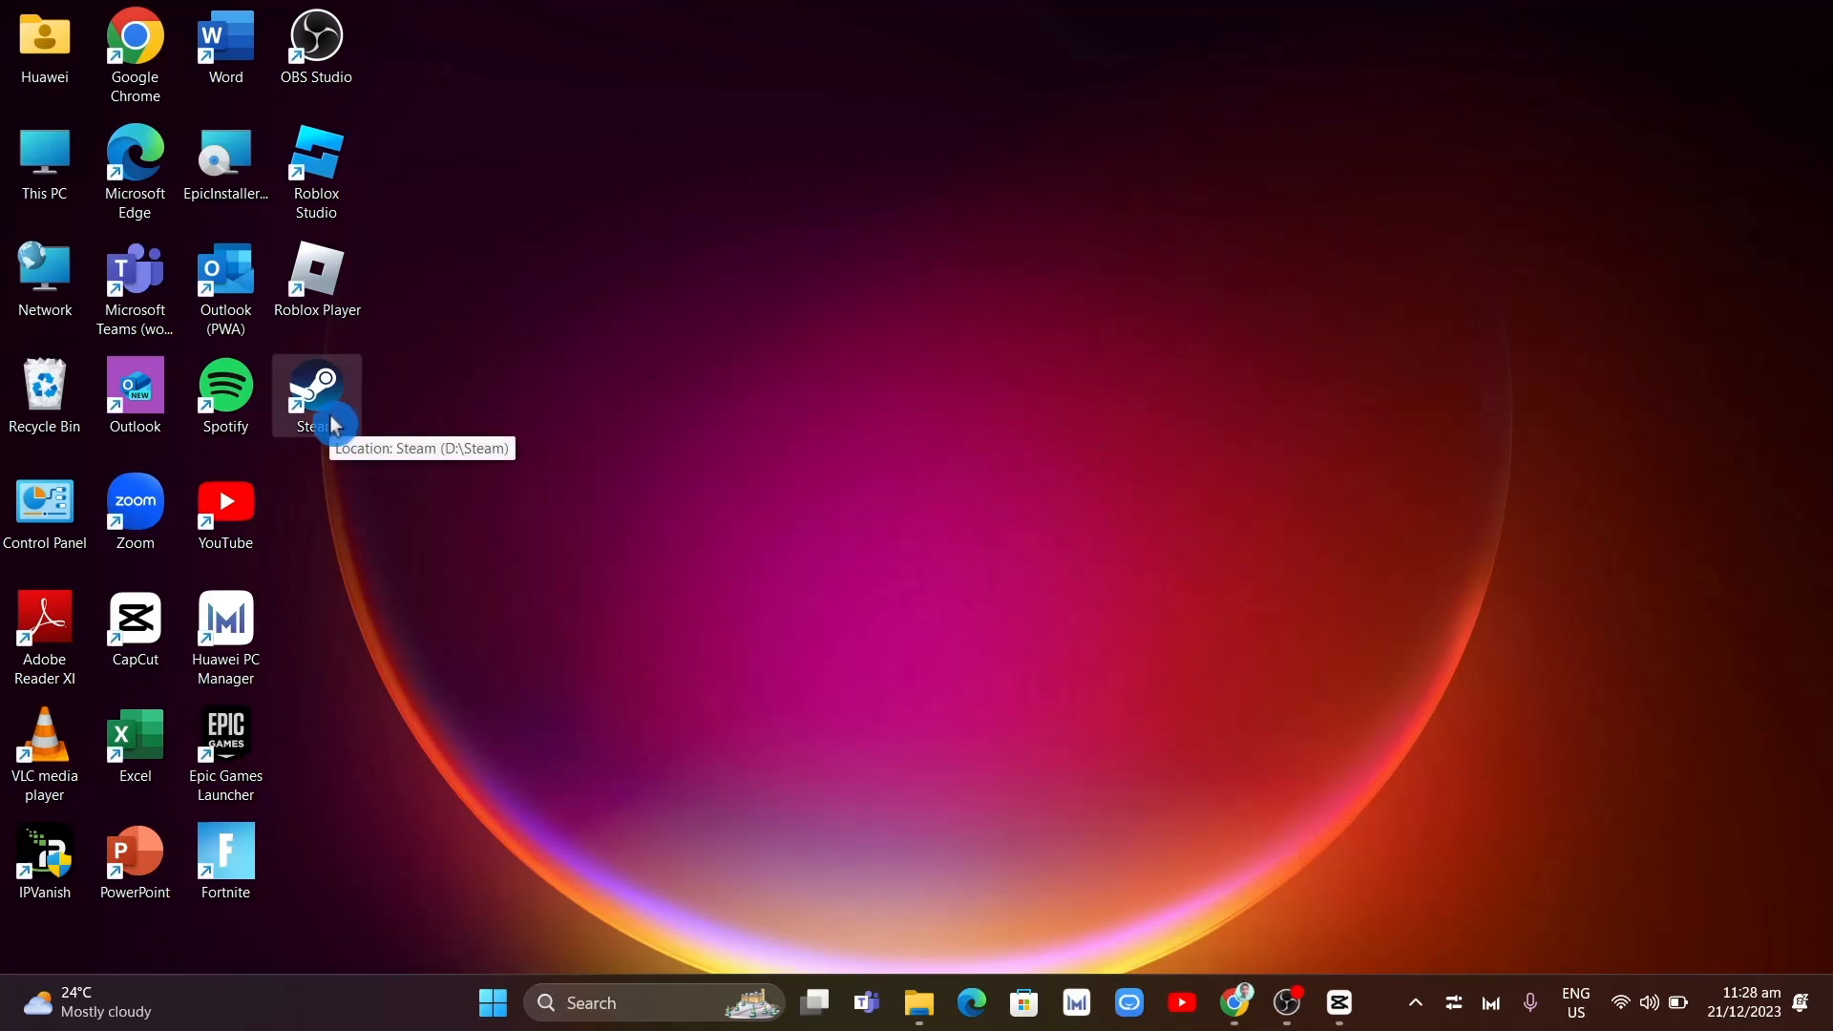
Bring up the context menu of the Steam desktop shortcut
{"action": "right_click", "coordinate": [315, 386]}
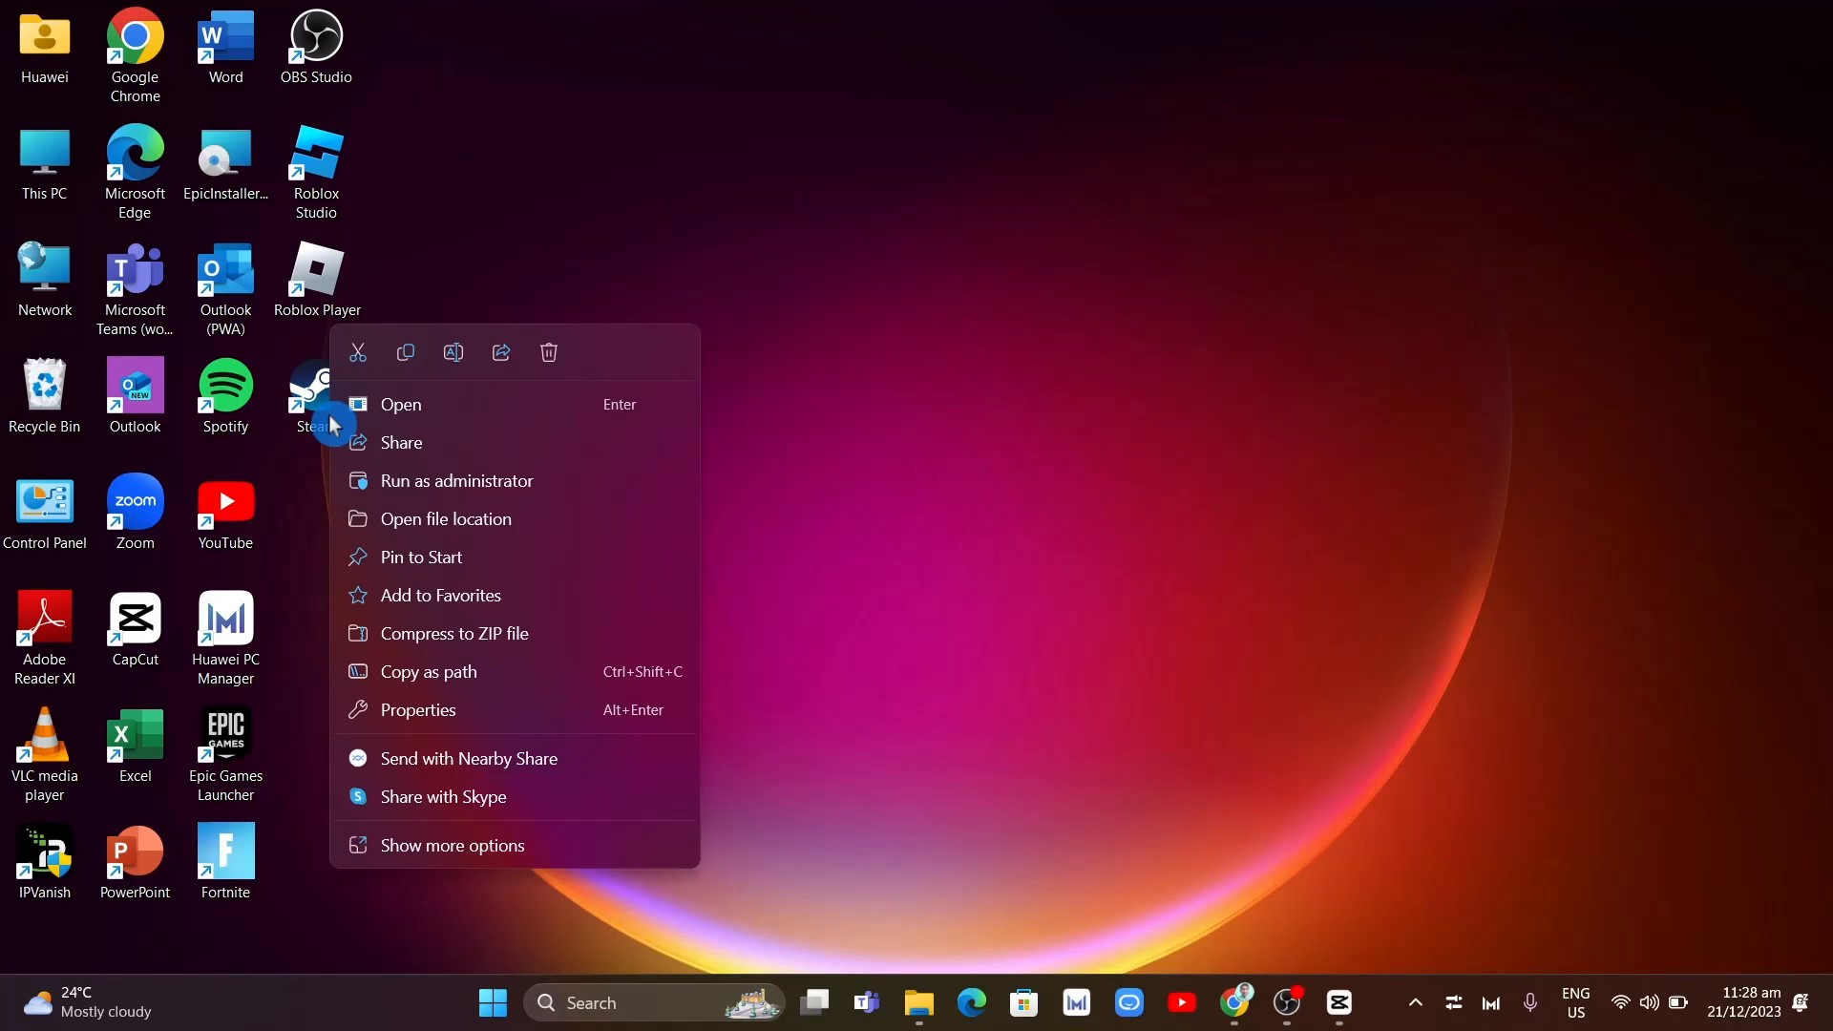
{"action": "mouse_move", "coordinate": [441, 712]}
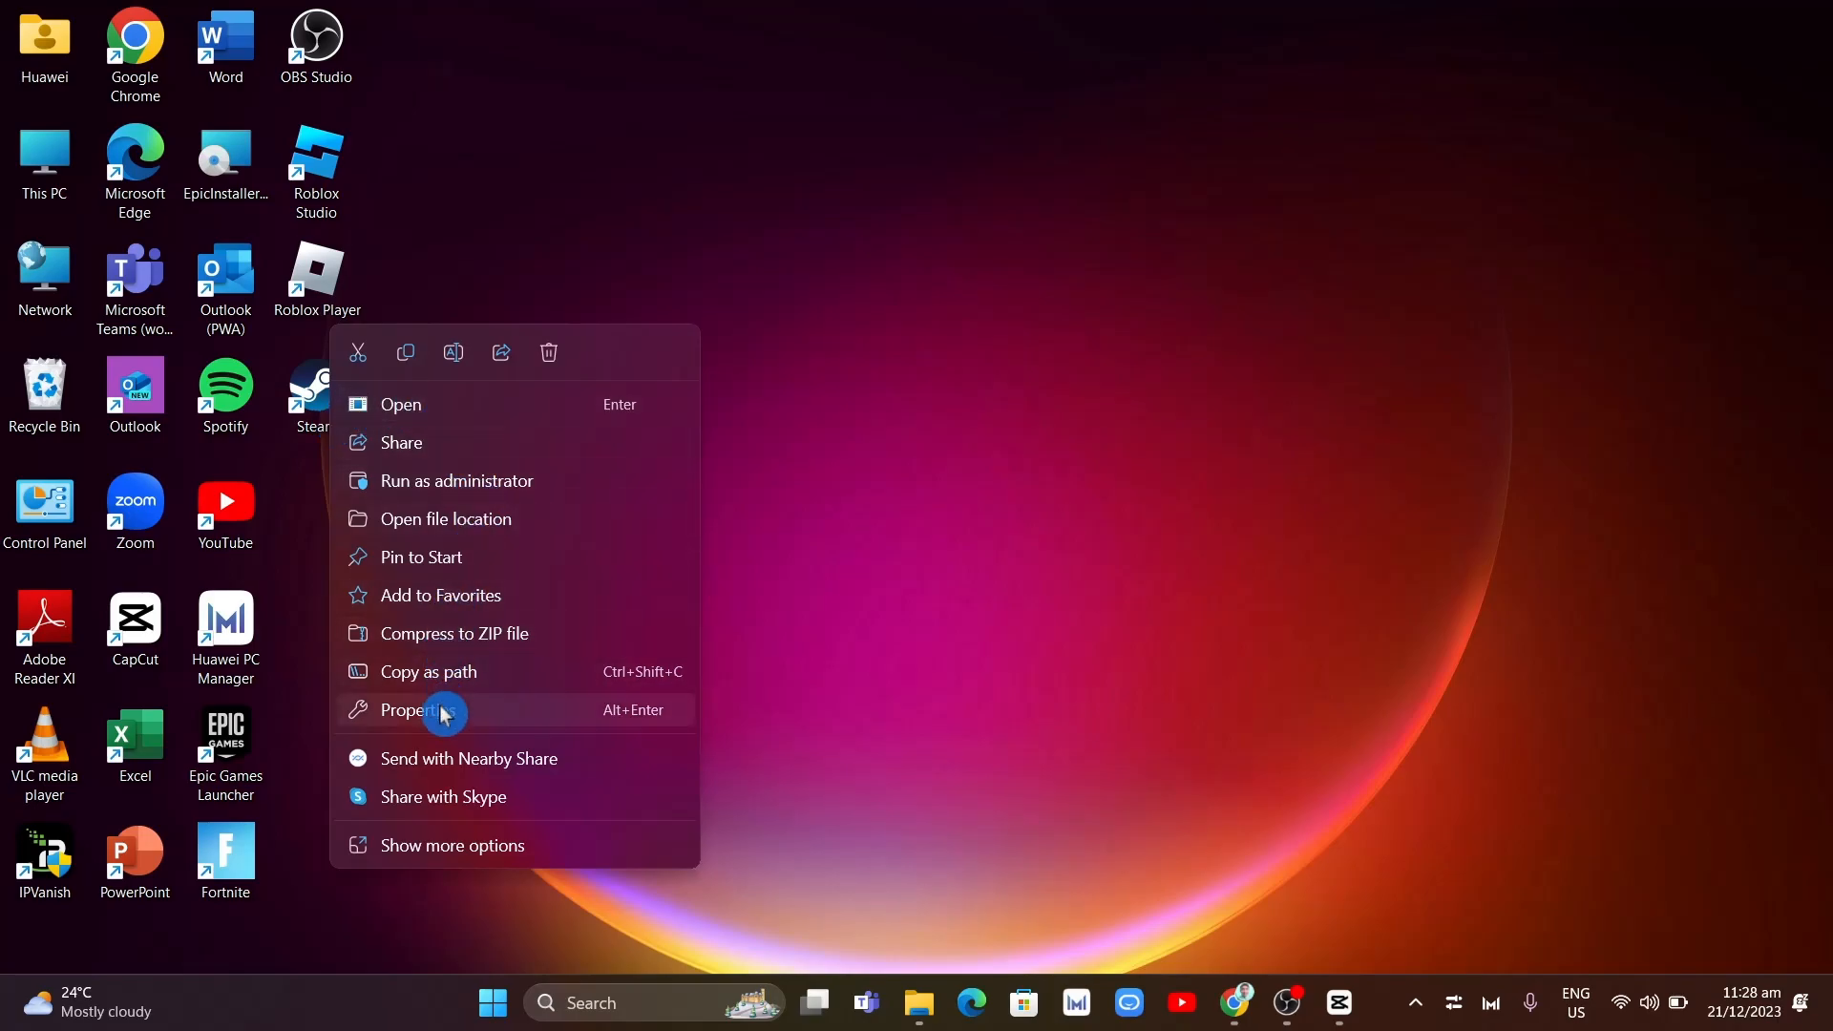
Copy the shortcut's target path D:\Steam\Steam.exe from its Properties
{"action": "left_click", "coordinate": [418, 710]}
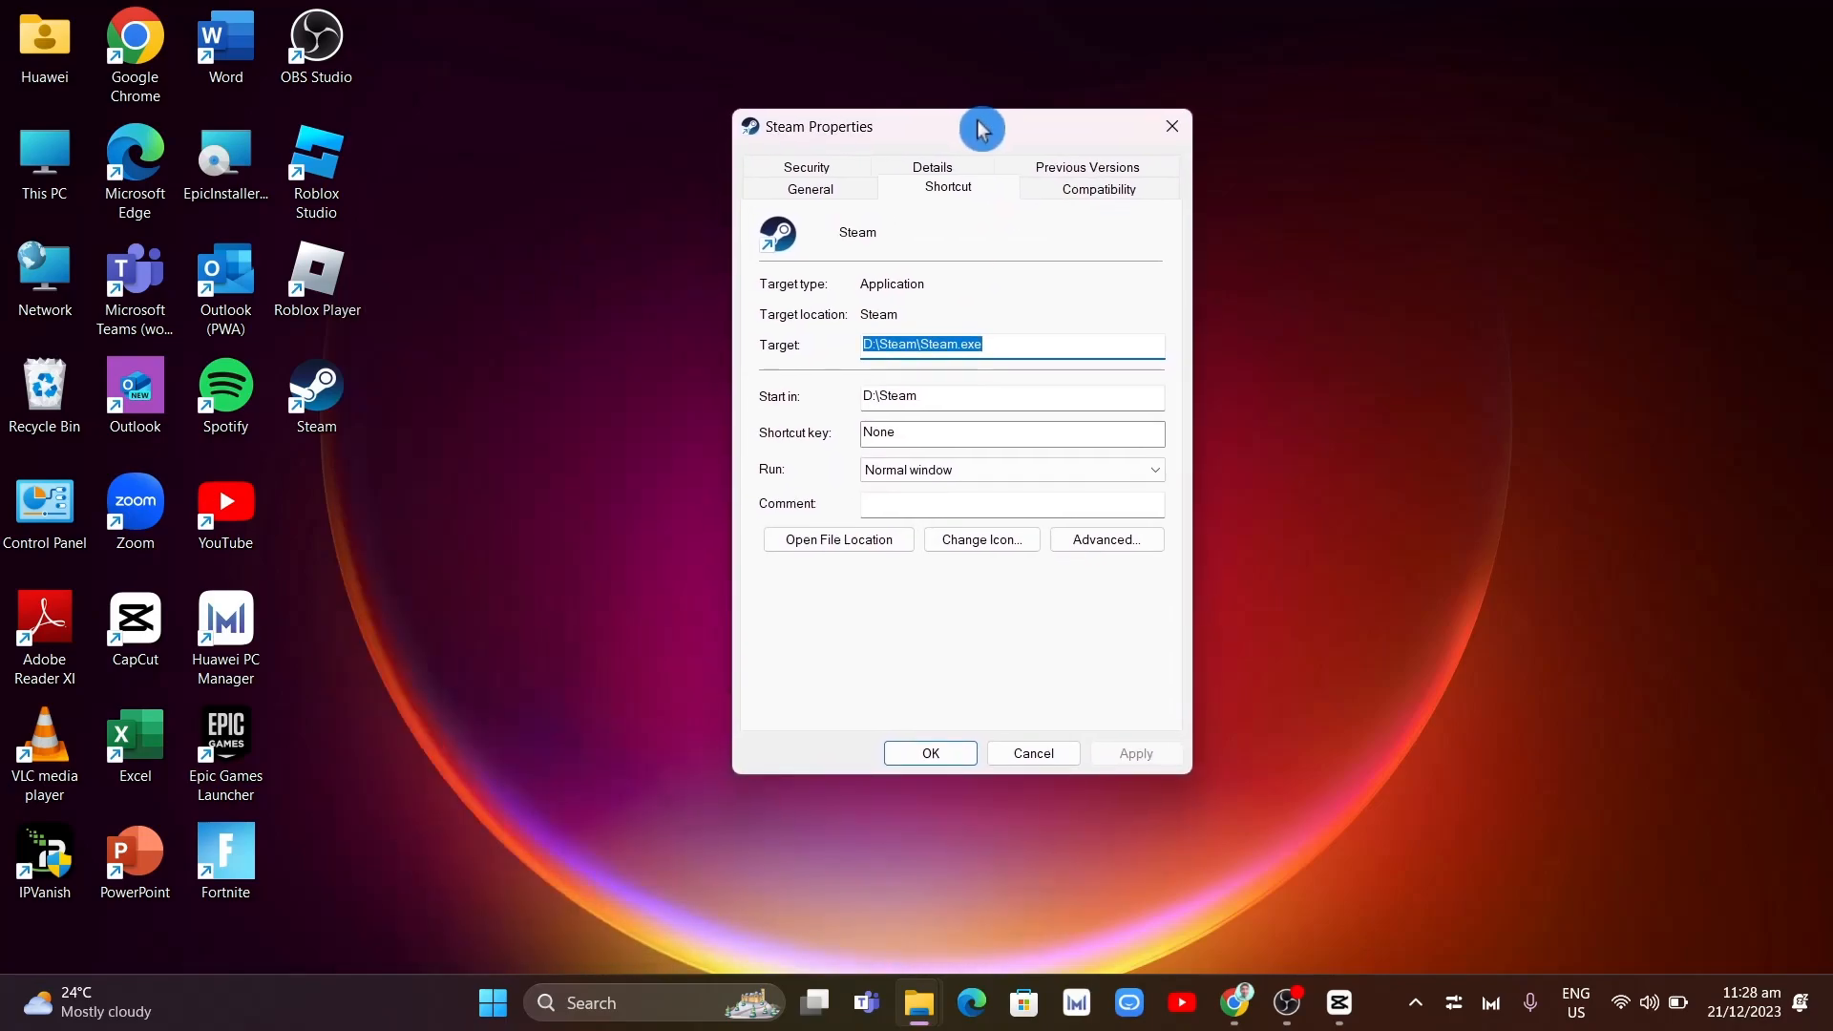
{"action": "mouse_move", "coordinate": [1002, 338]}
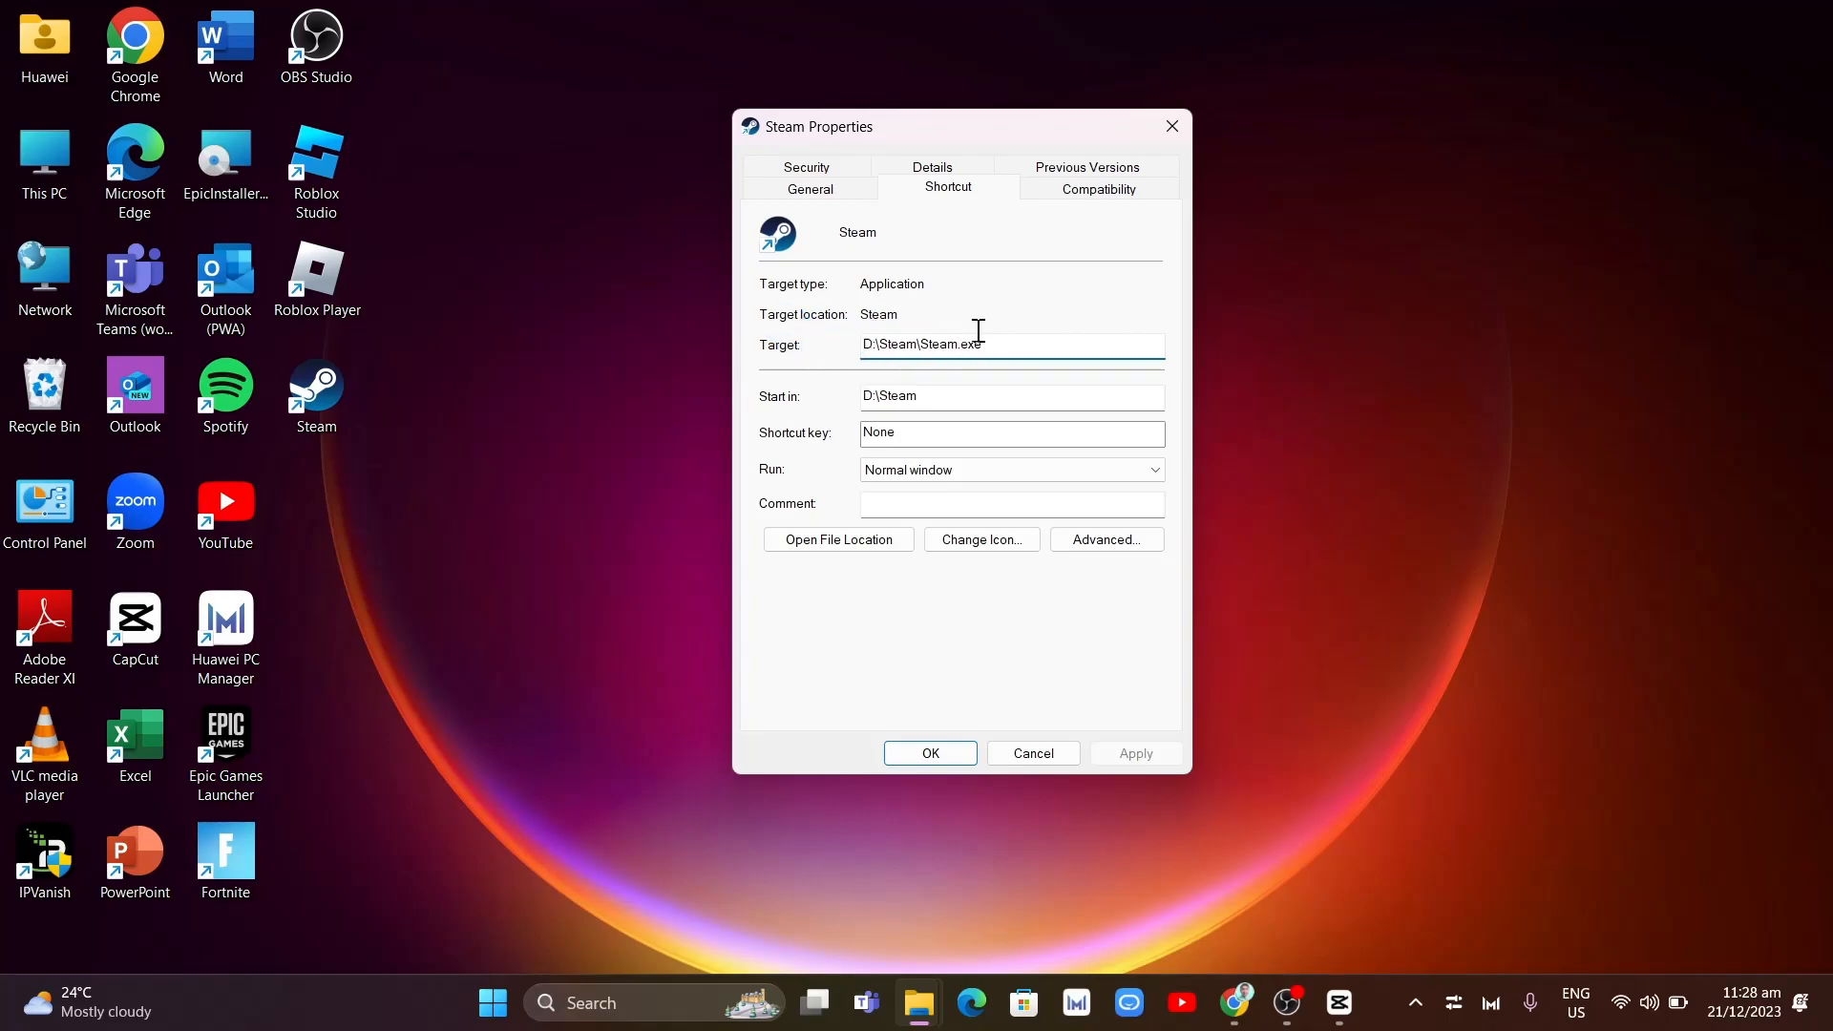
{"action": "triple_click", "coordinate": [924, 343]}
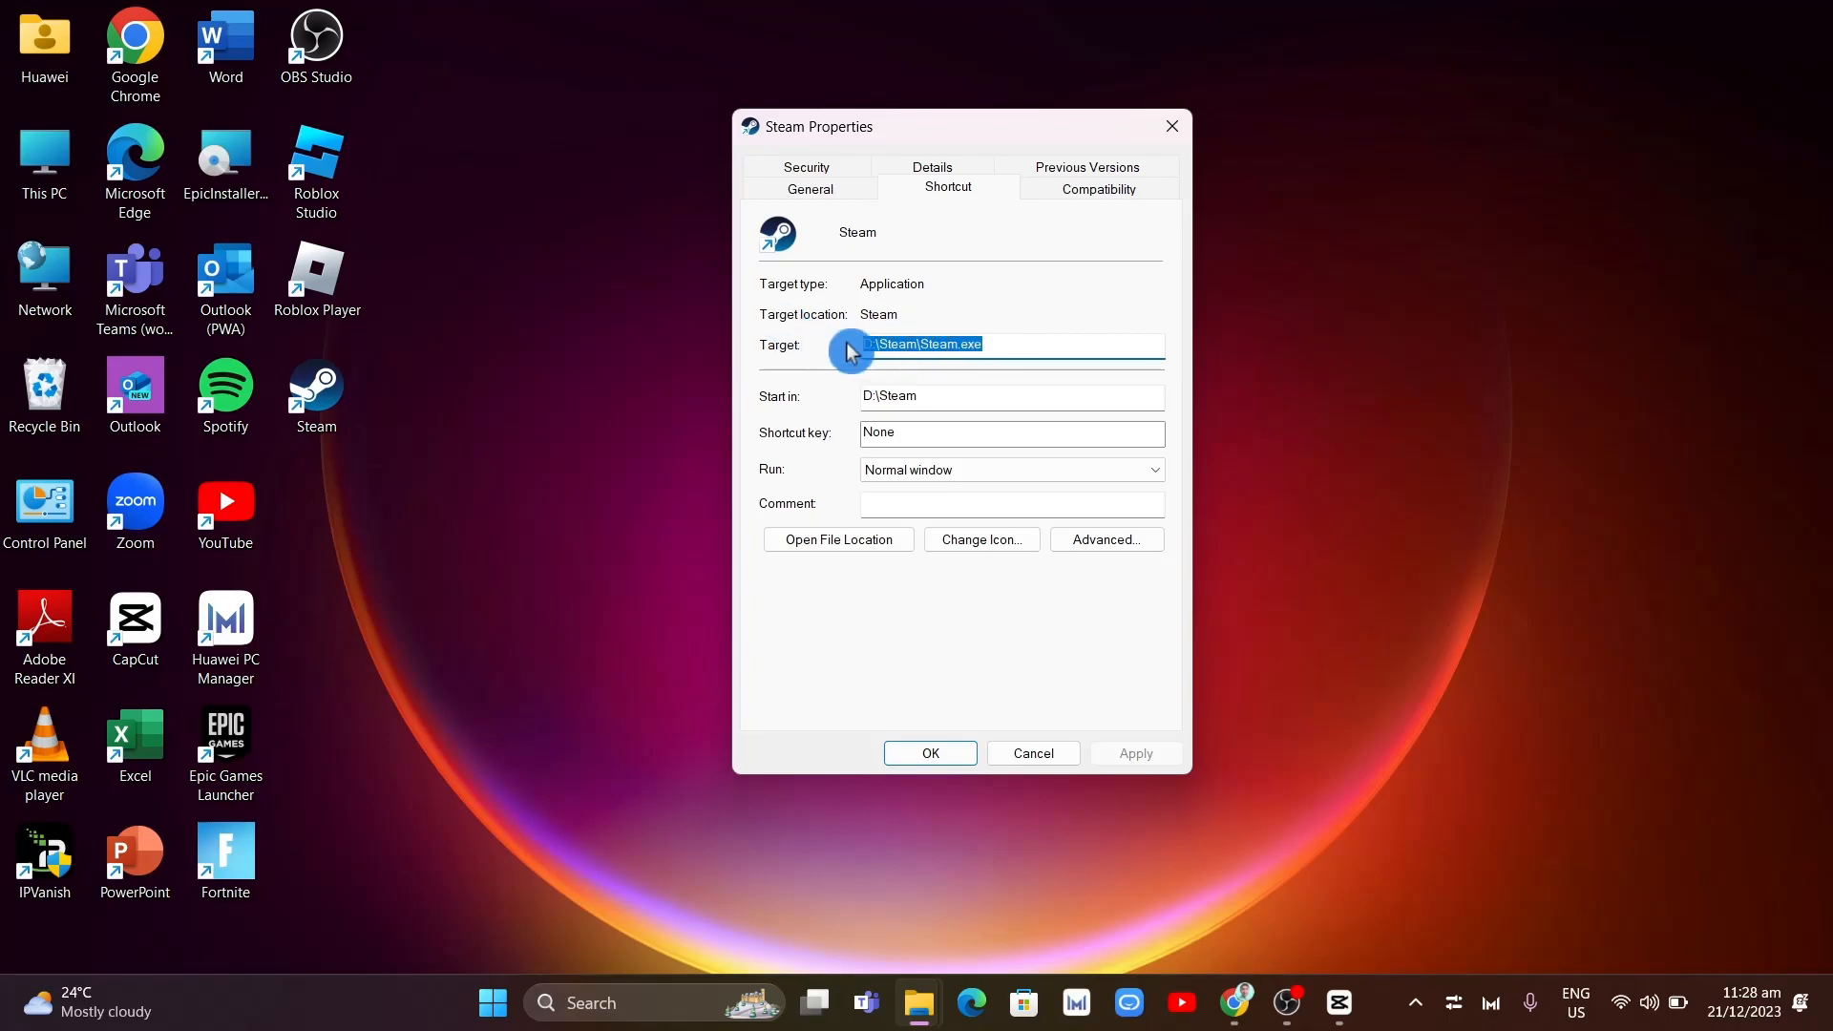
{"action": "right_click", "coordinate": [899, 344]}
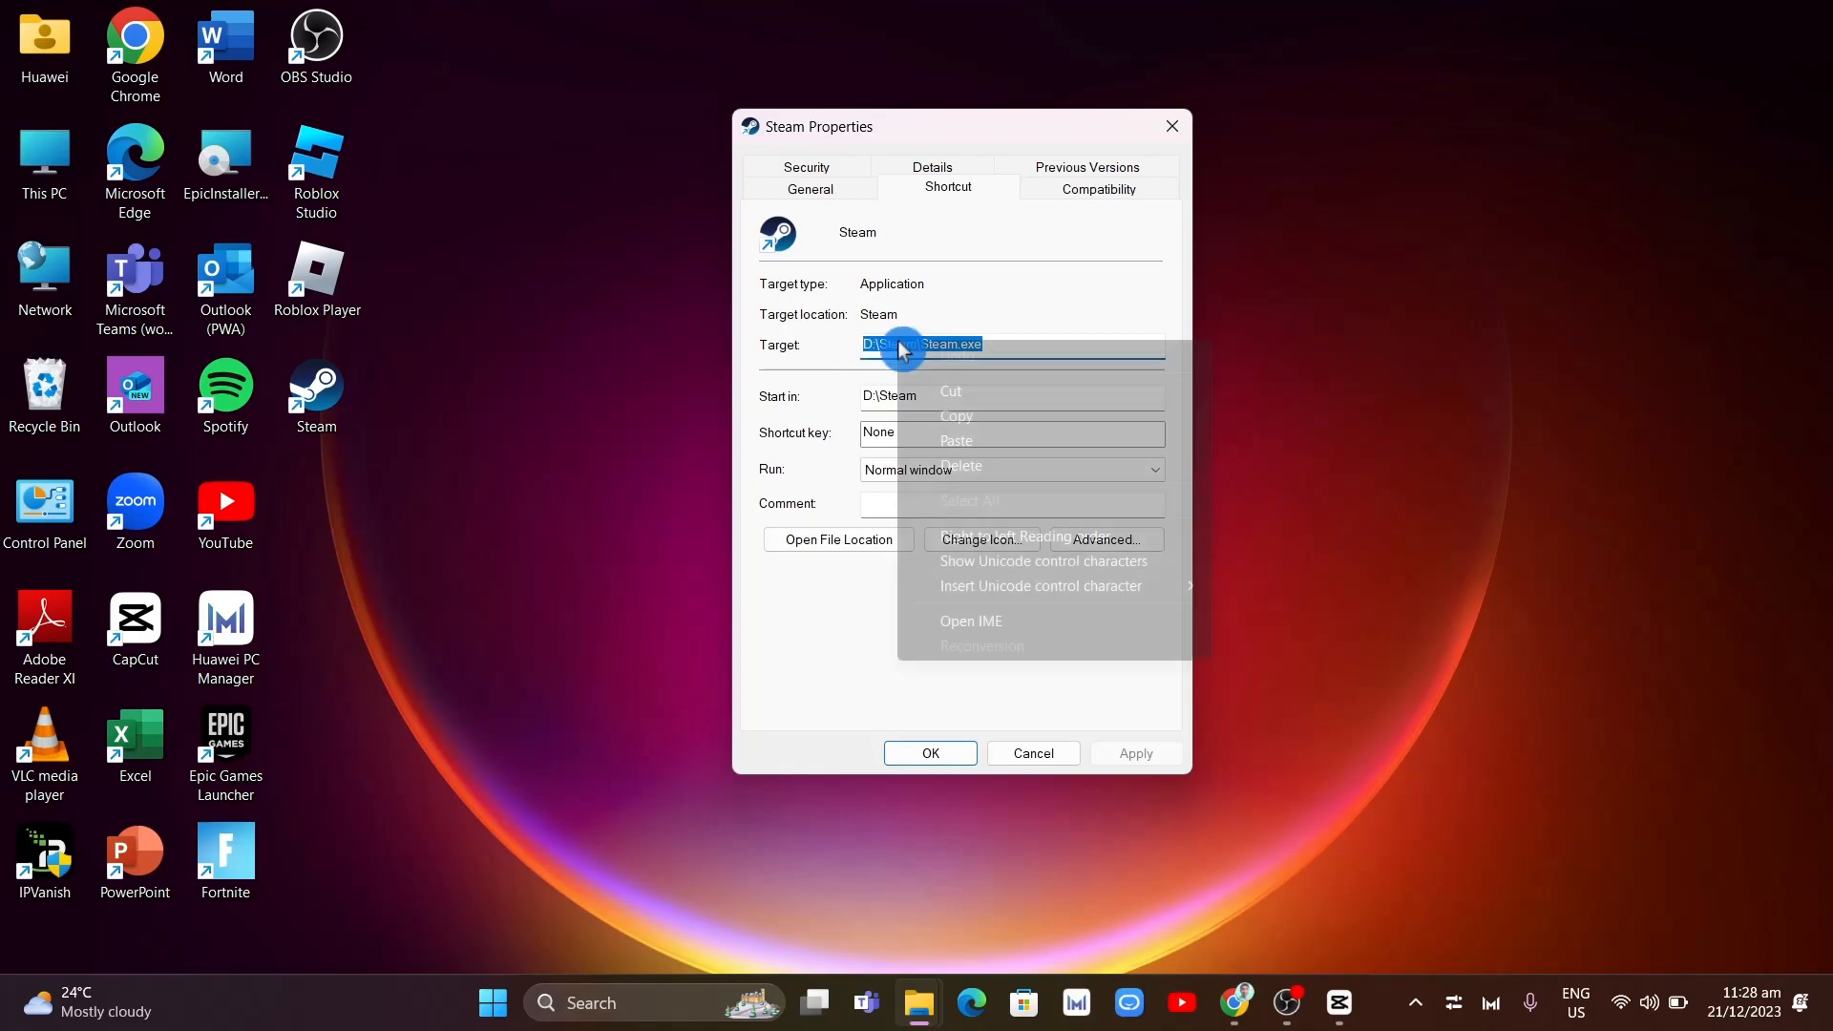
{"action": "left_click", "coordinate": [970, 419]}
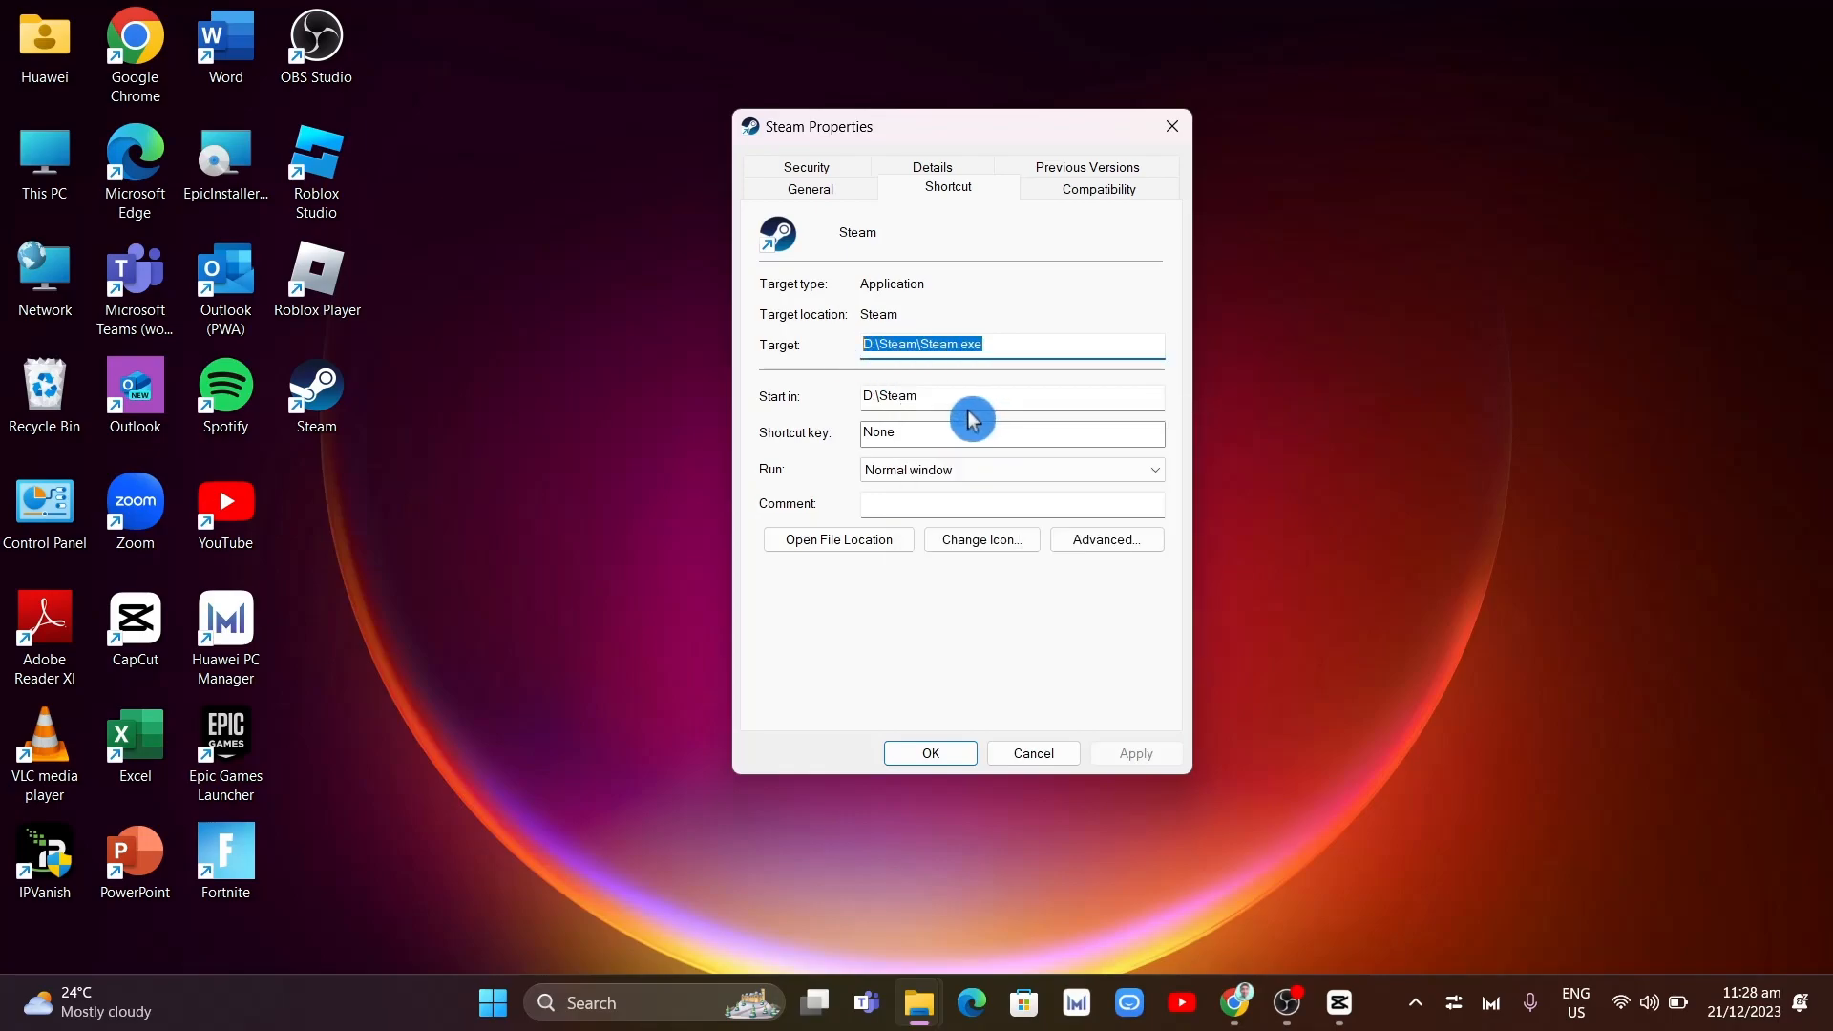
{"action": "mouse_move", "coordinate": [1171, 126]}
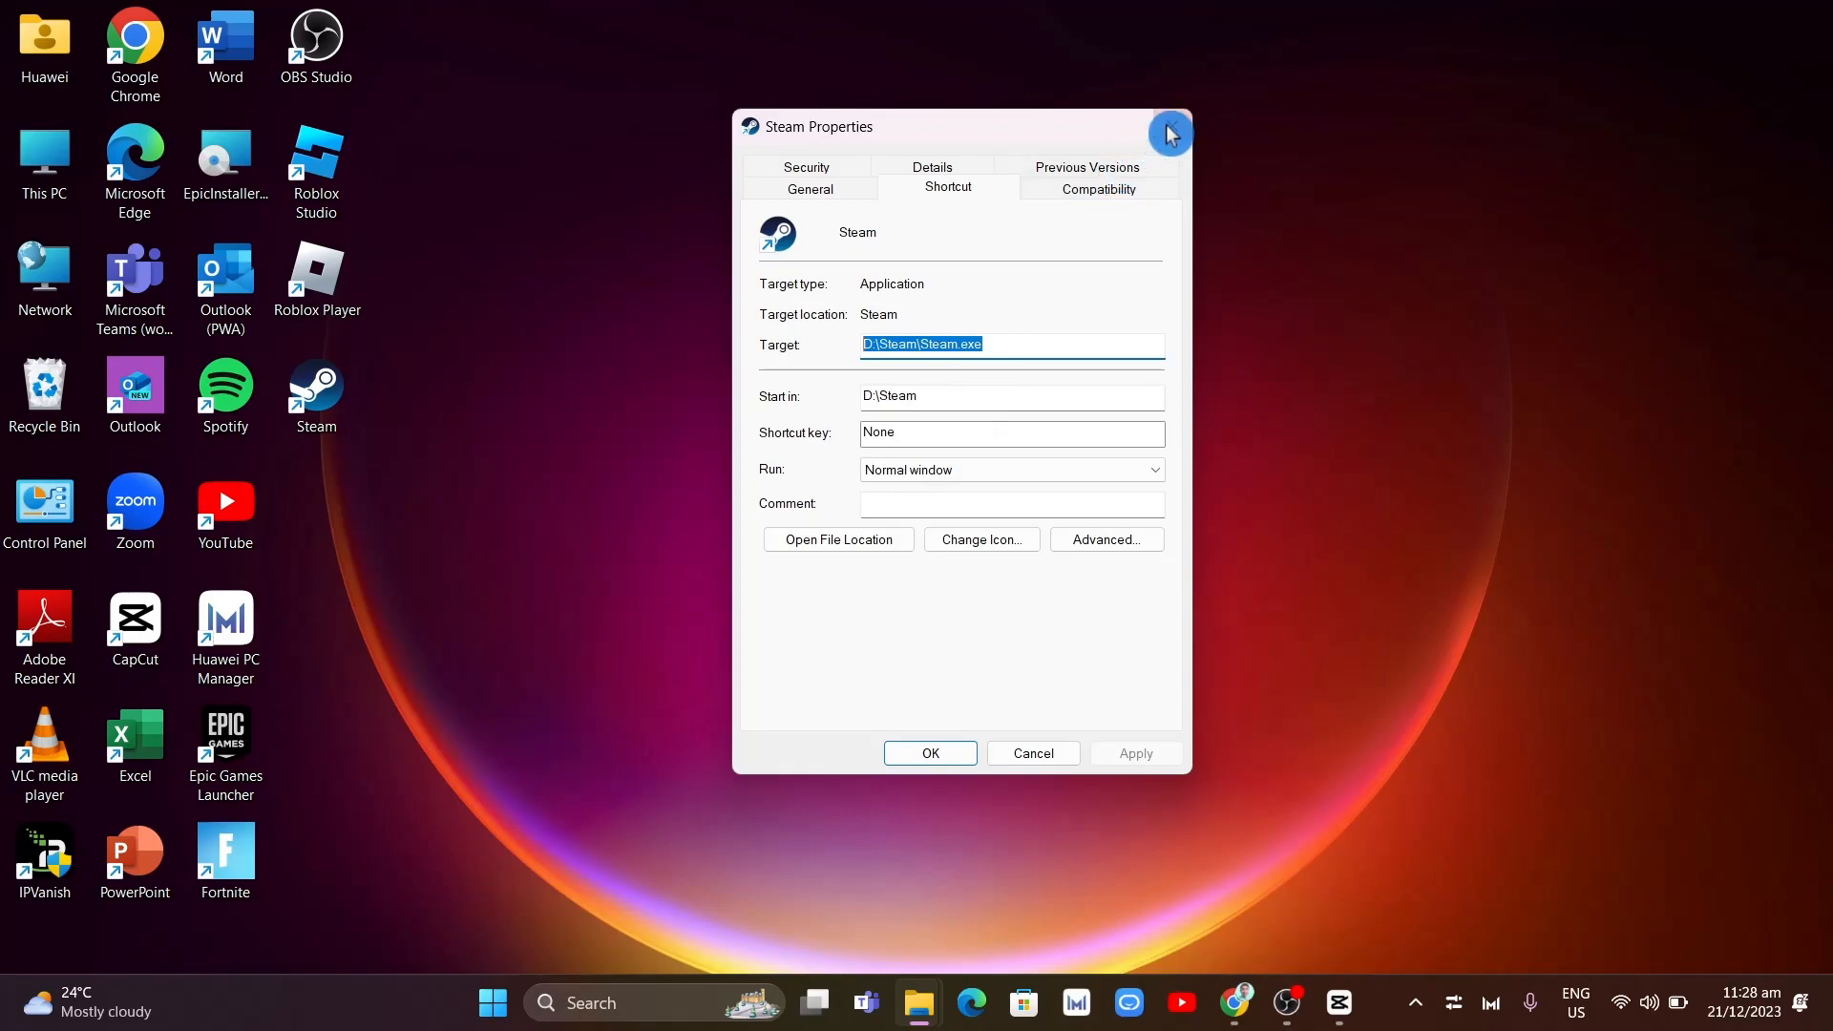
Launch D:\Steam\Steam.exe /repair through the Run command
{"action": "left_click", "coordinate": [1167, 132]}
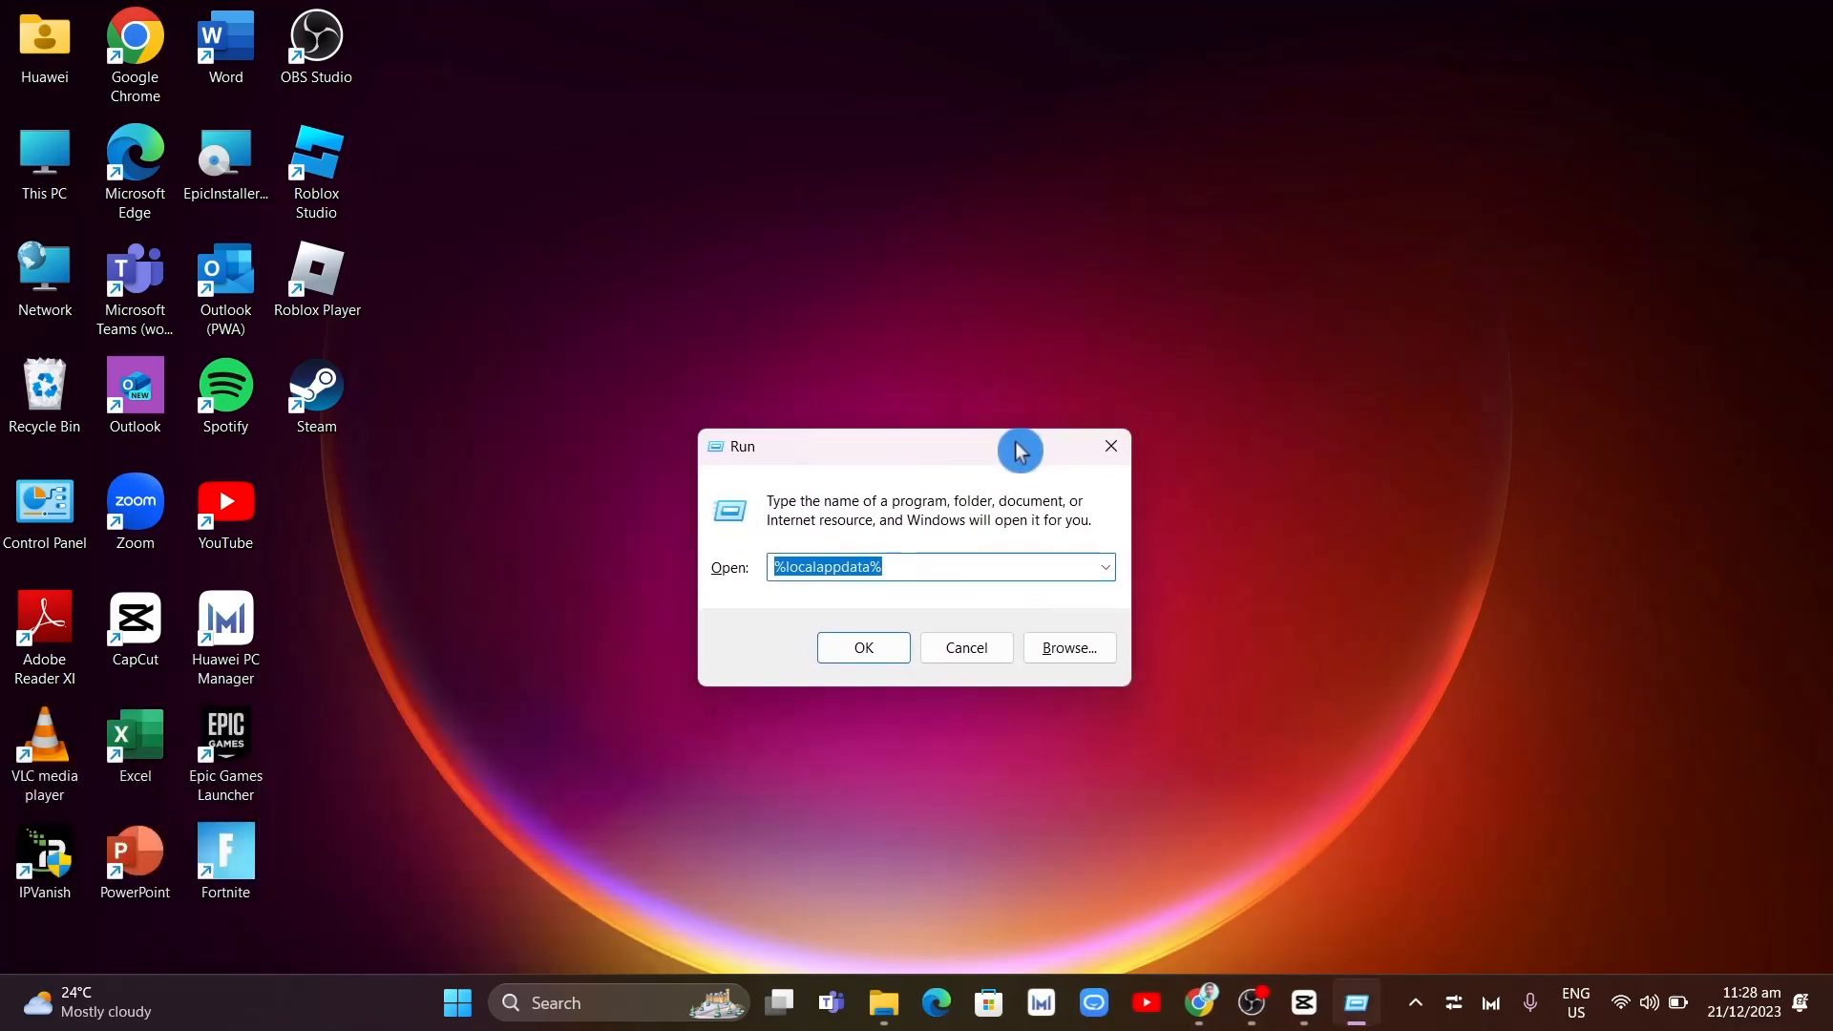
{"action": "left_click", "coordinate": [1108, 447]}
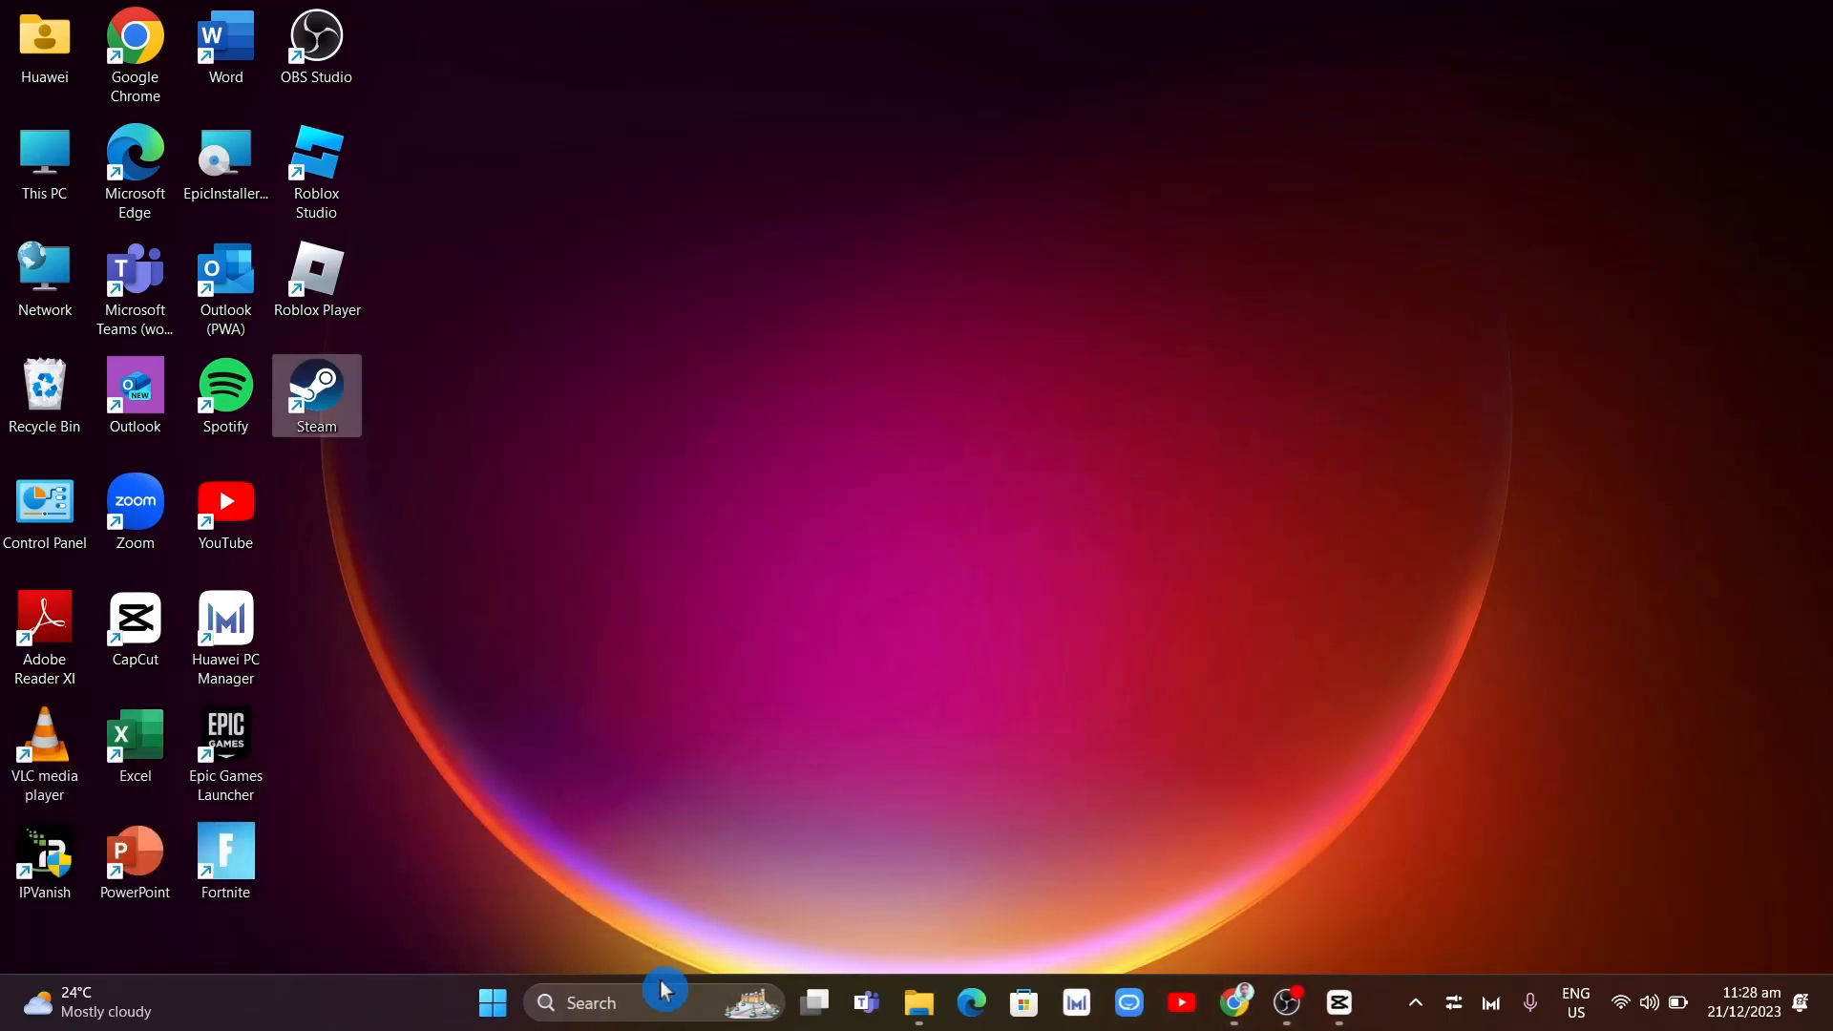
{"action": "type", "text": "run"}
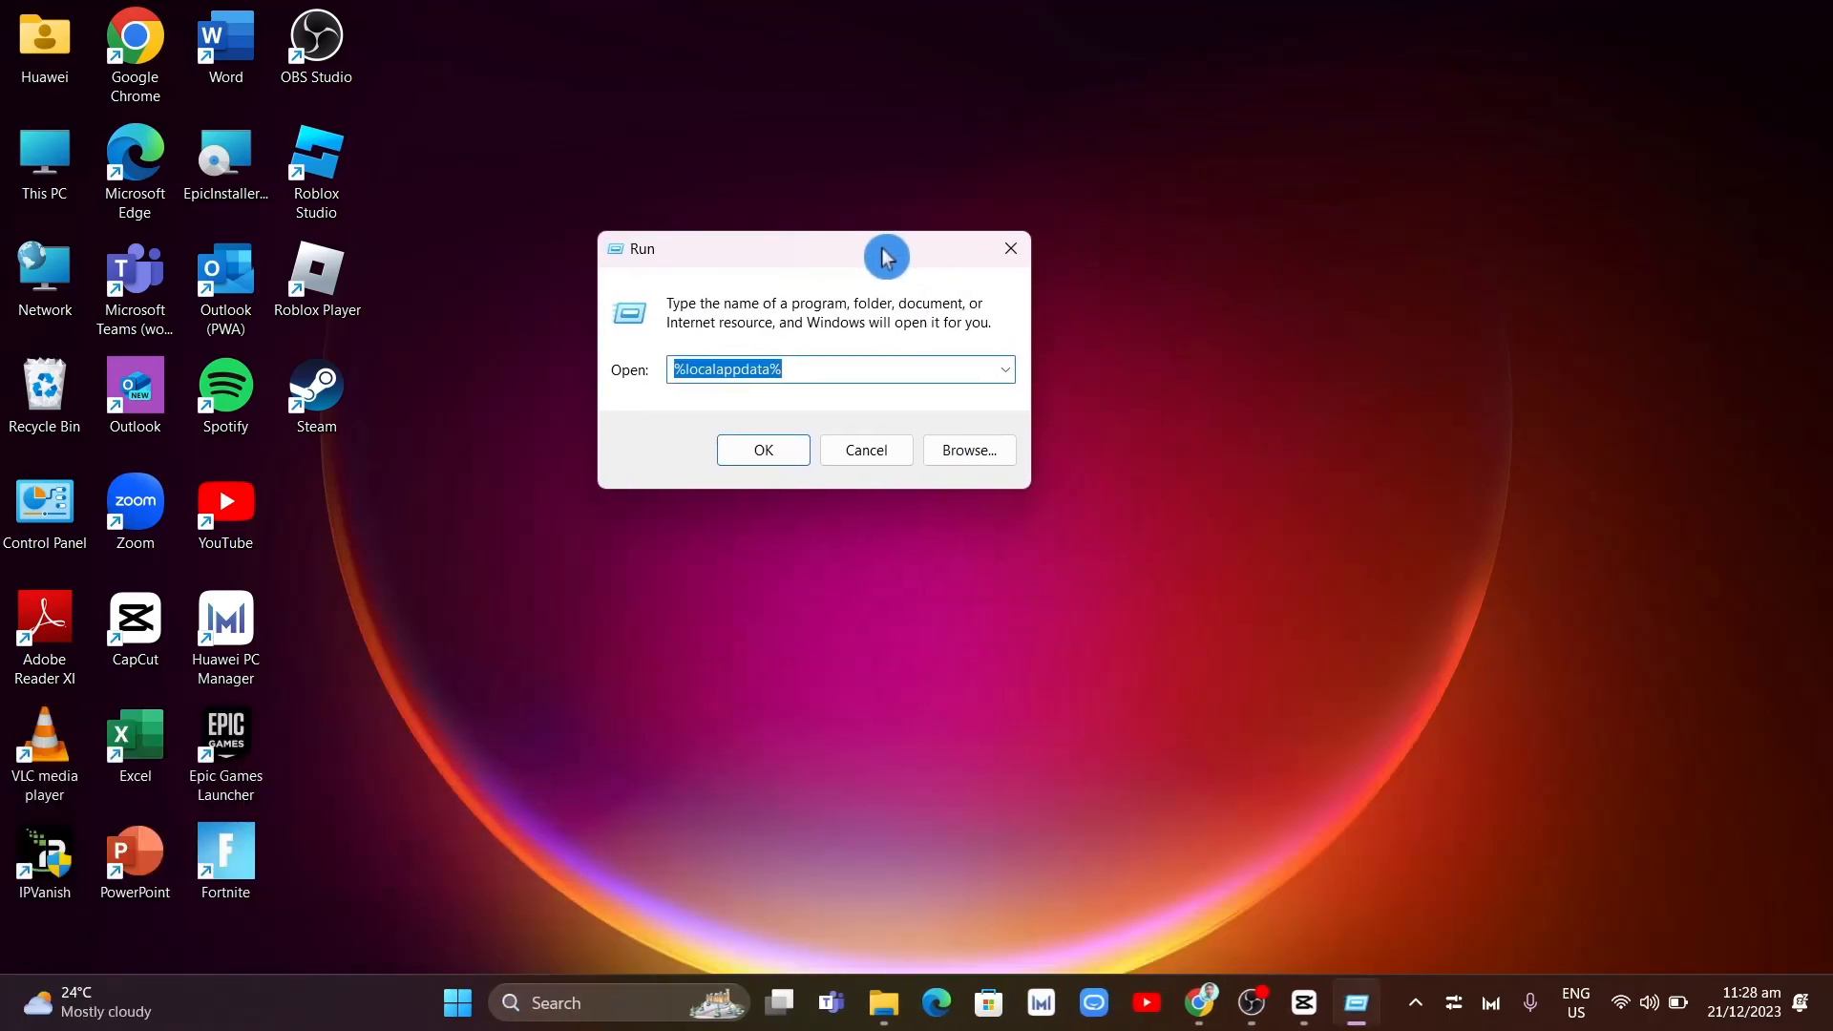
{"action": "mouse_move", "coordinate": [853, 368]}
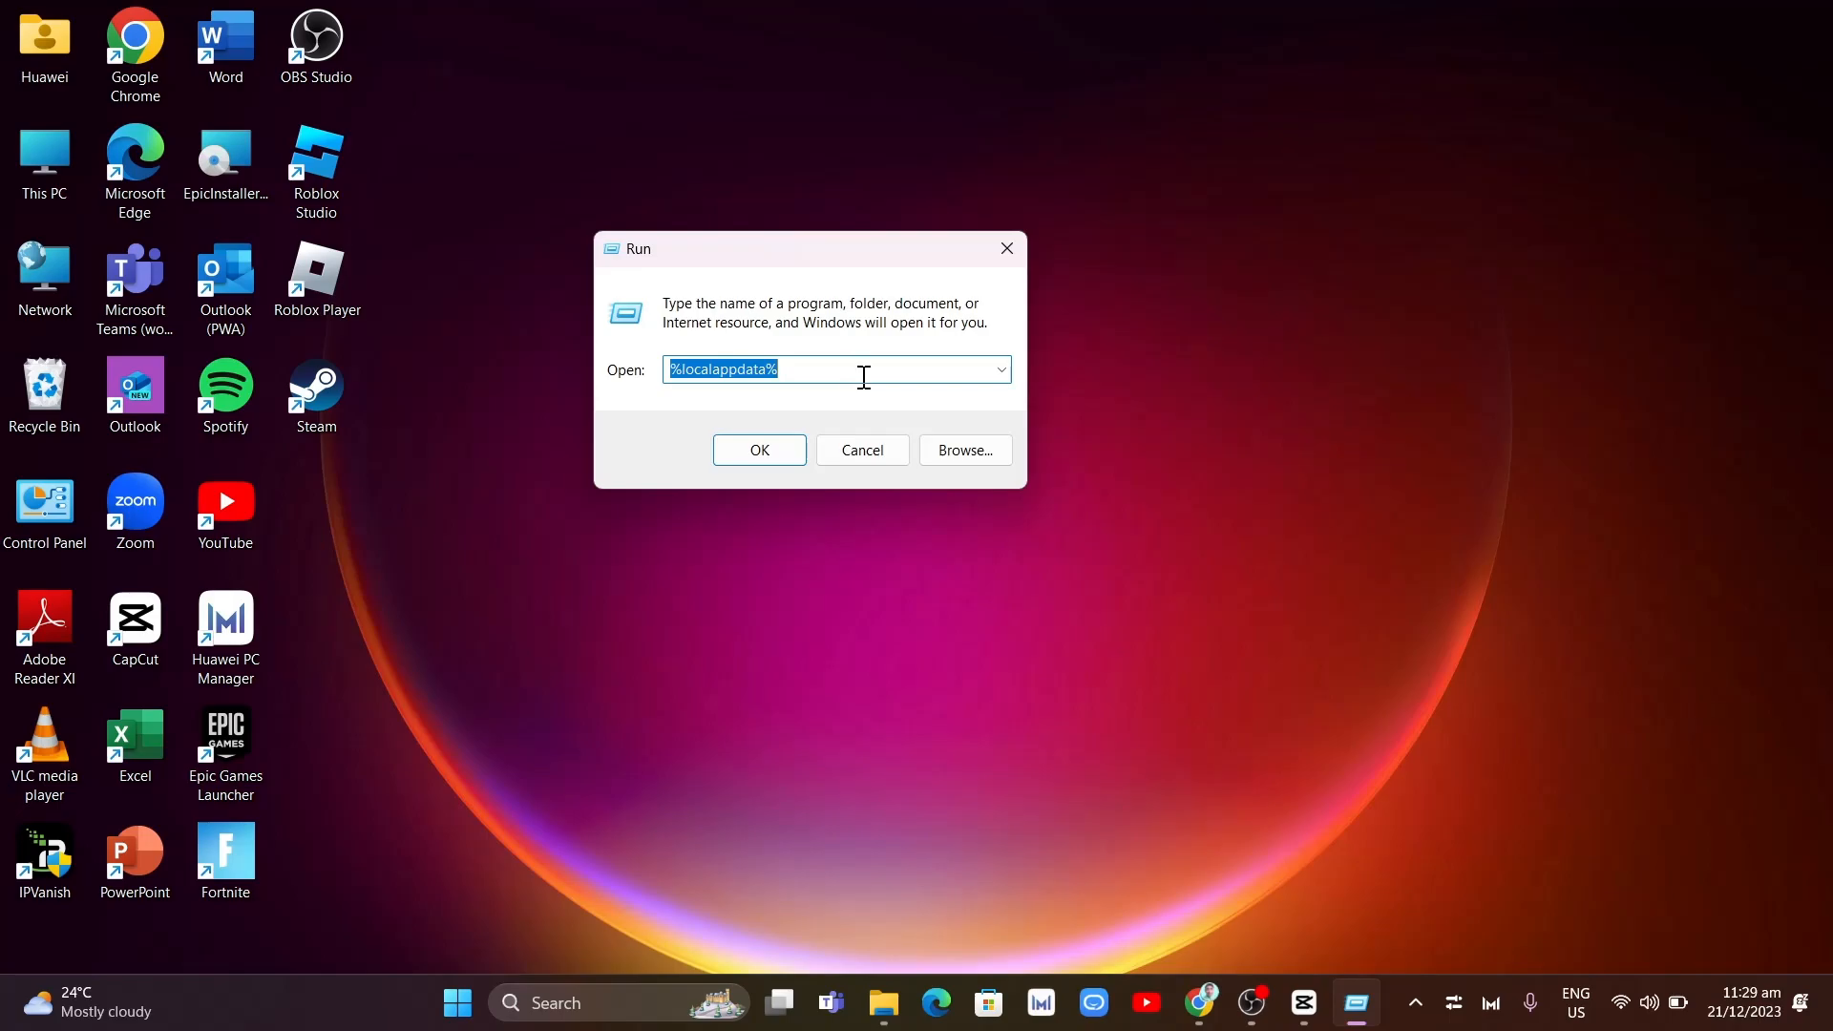
{"action": "type", "text": "D:\\Steam\\Steam.exe"}
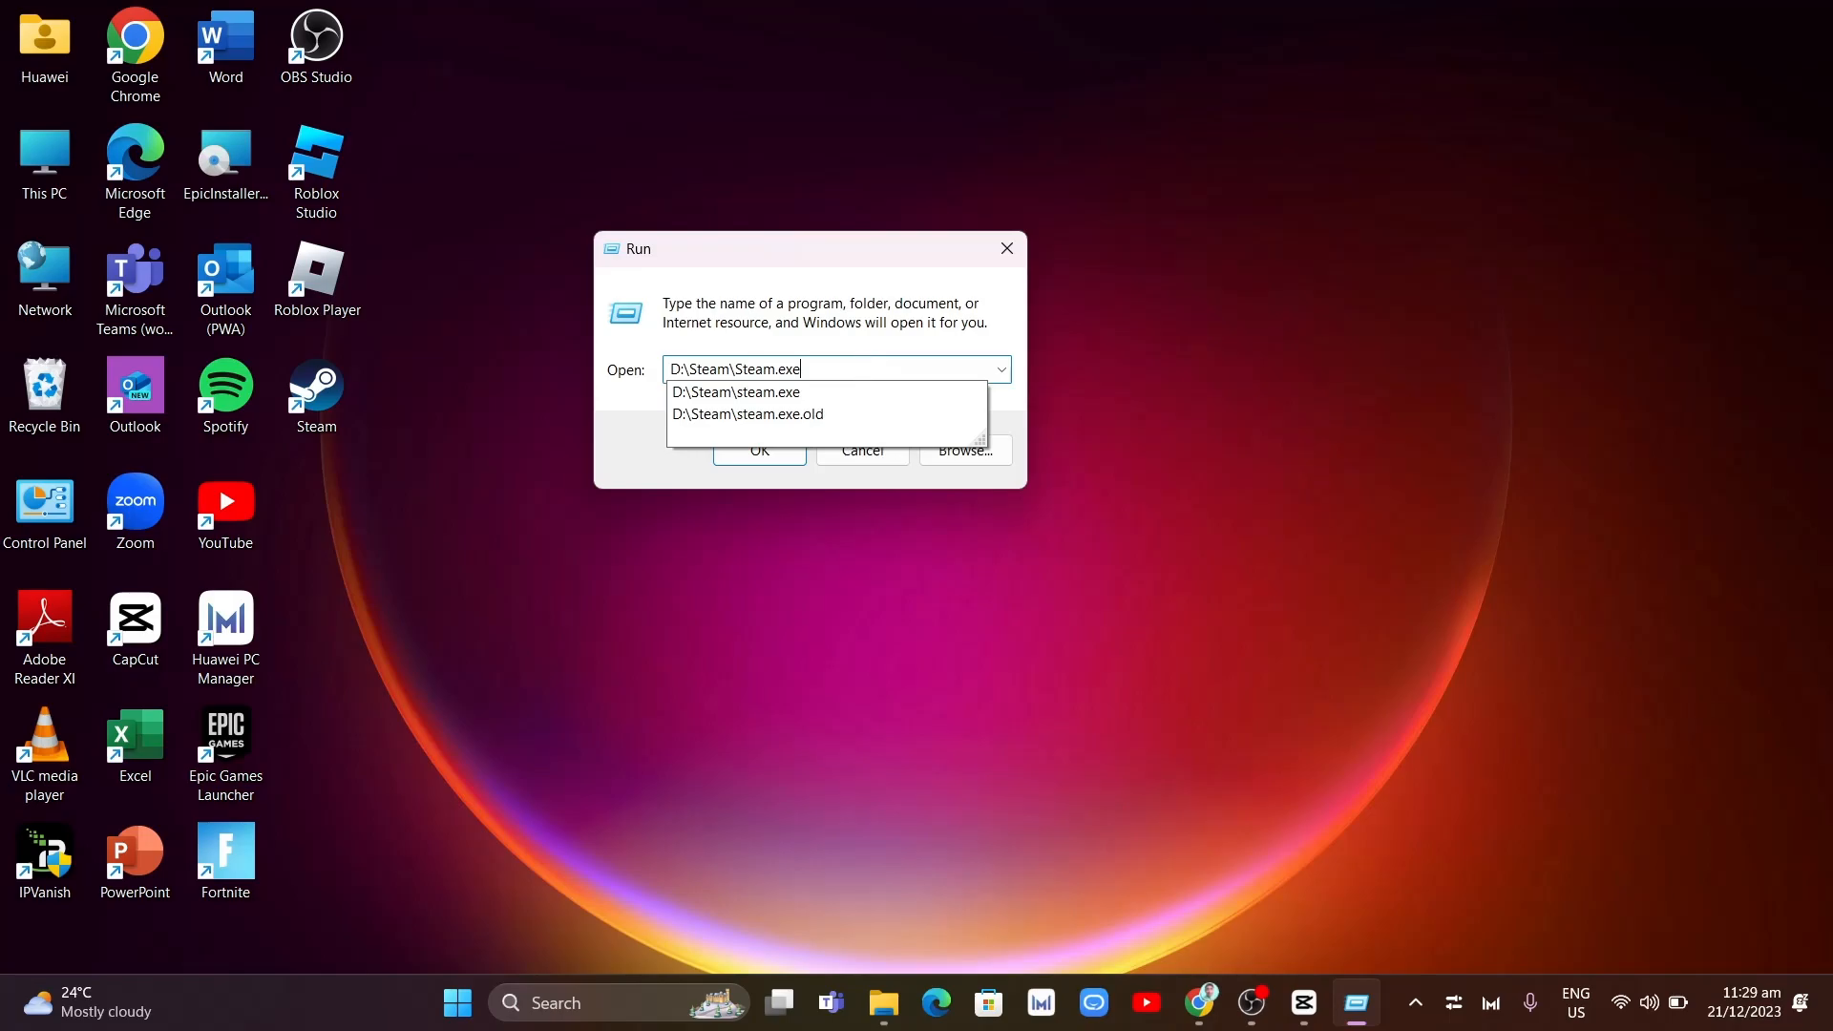
{"action": "type", "text": "/re"}
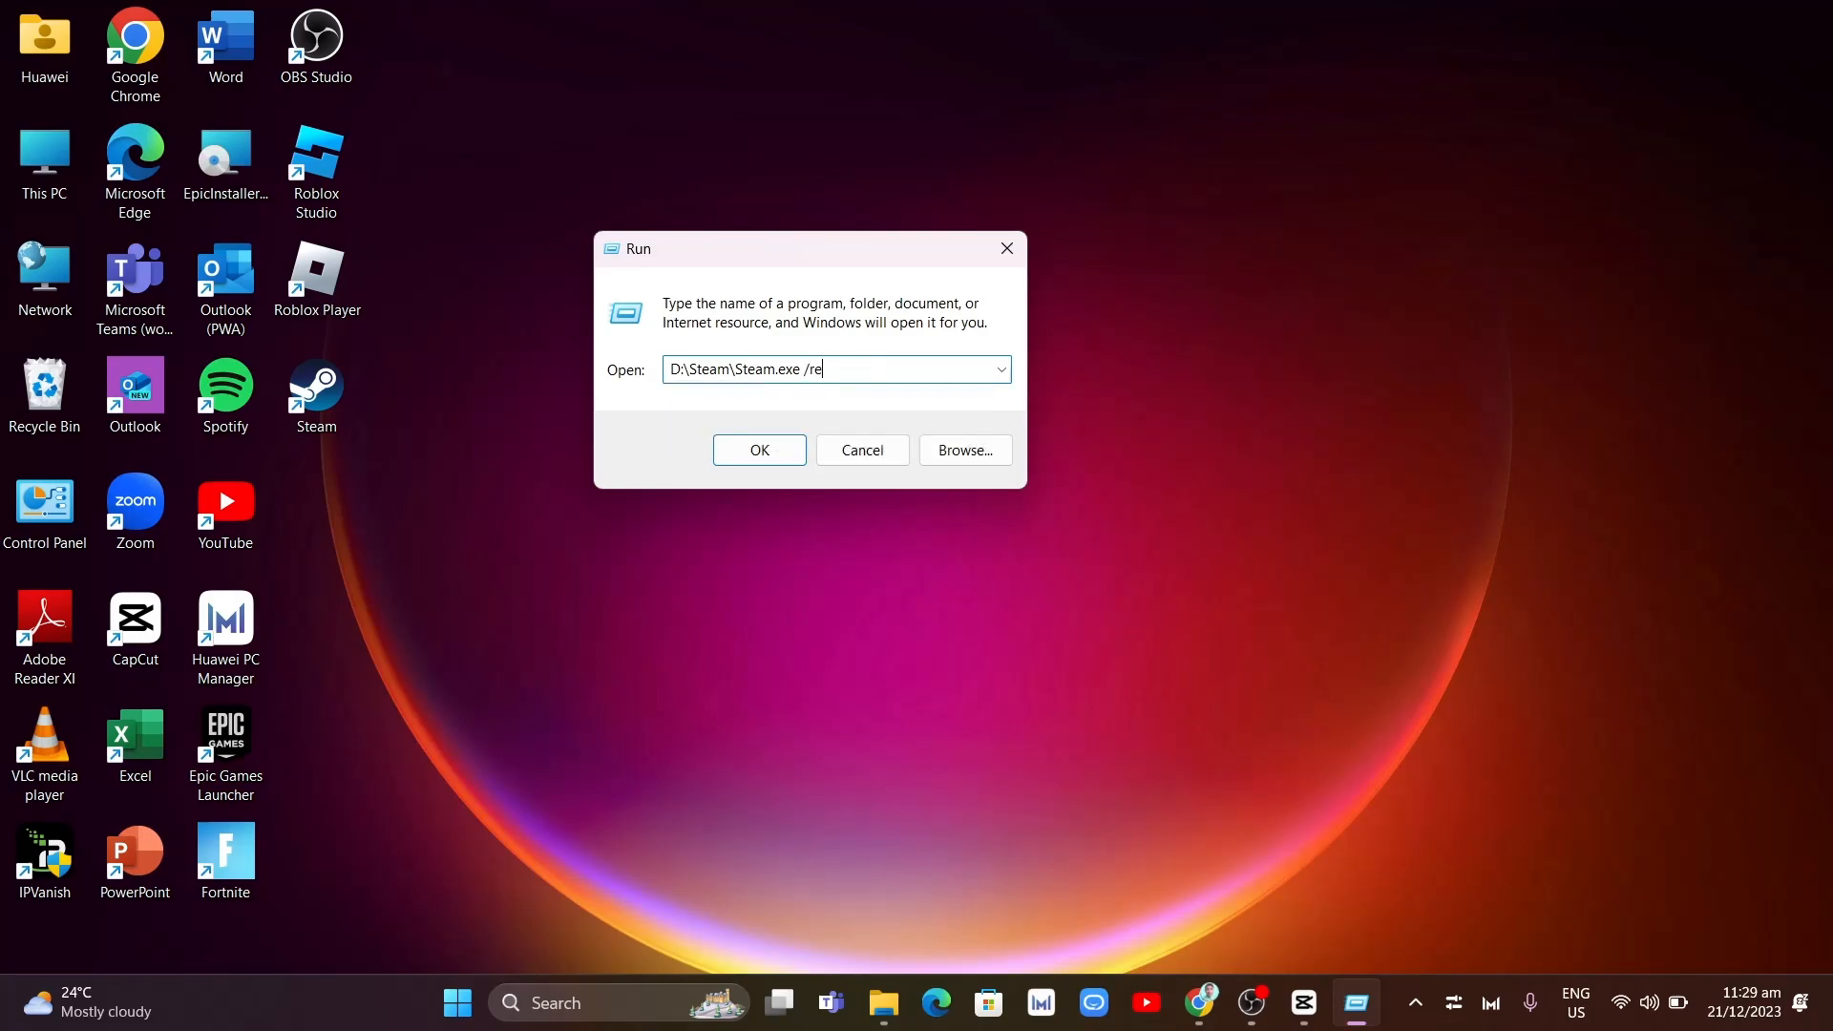
{"action": "type", "text": "pair"}
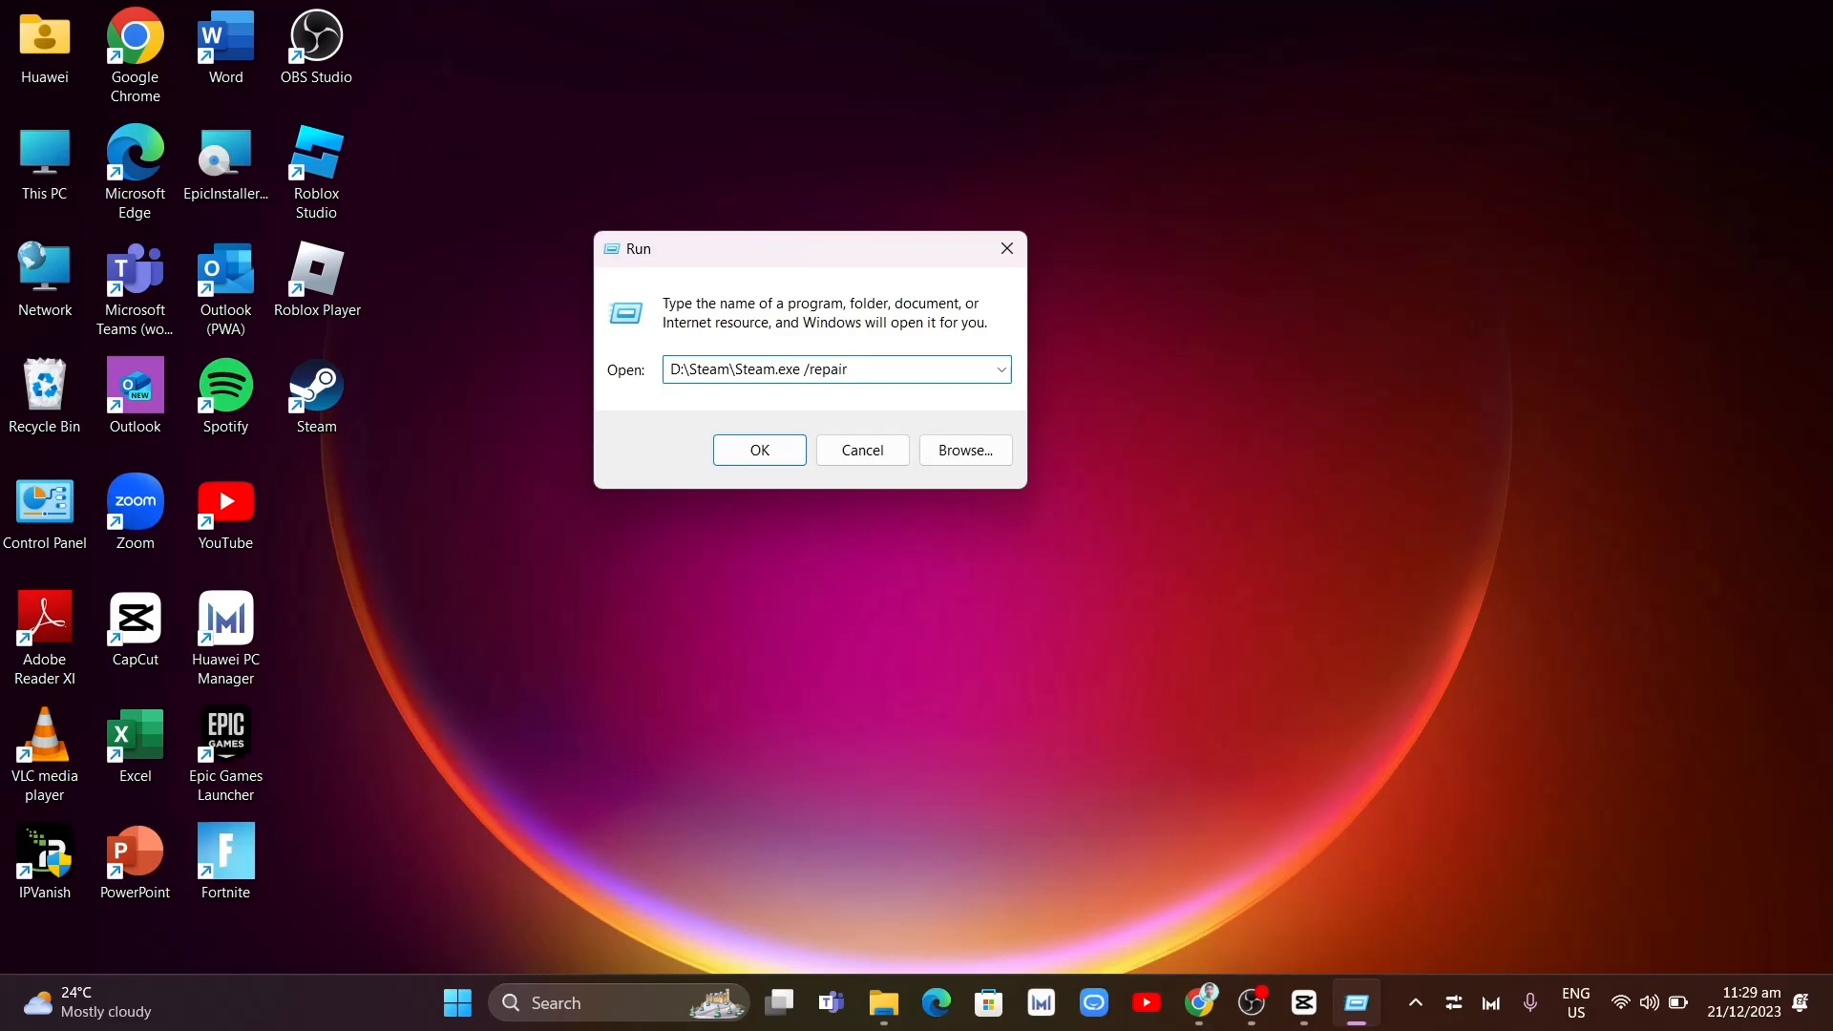
{"action": "left_click", "coordinate": [758, 450]}
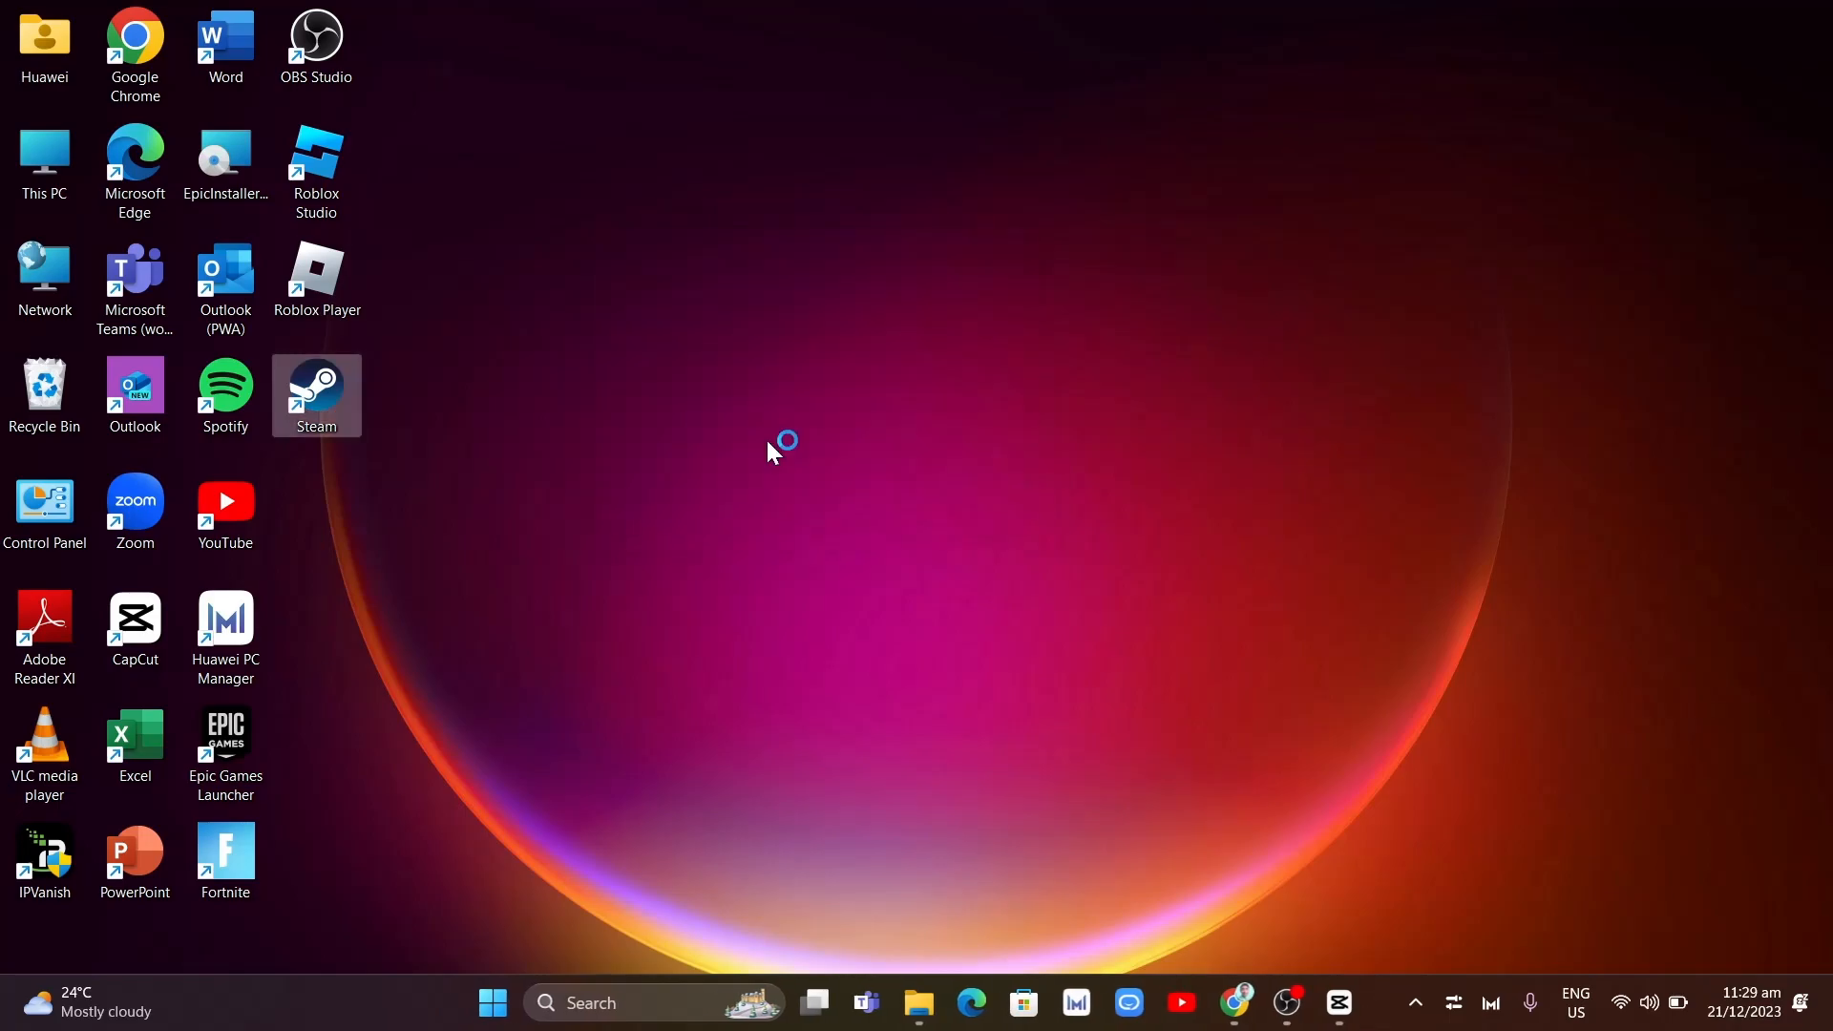
Start Steam from its desktop shortcut and scroll the store window
{"action": "double_click", "coordinate": [315, 395]}
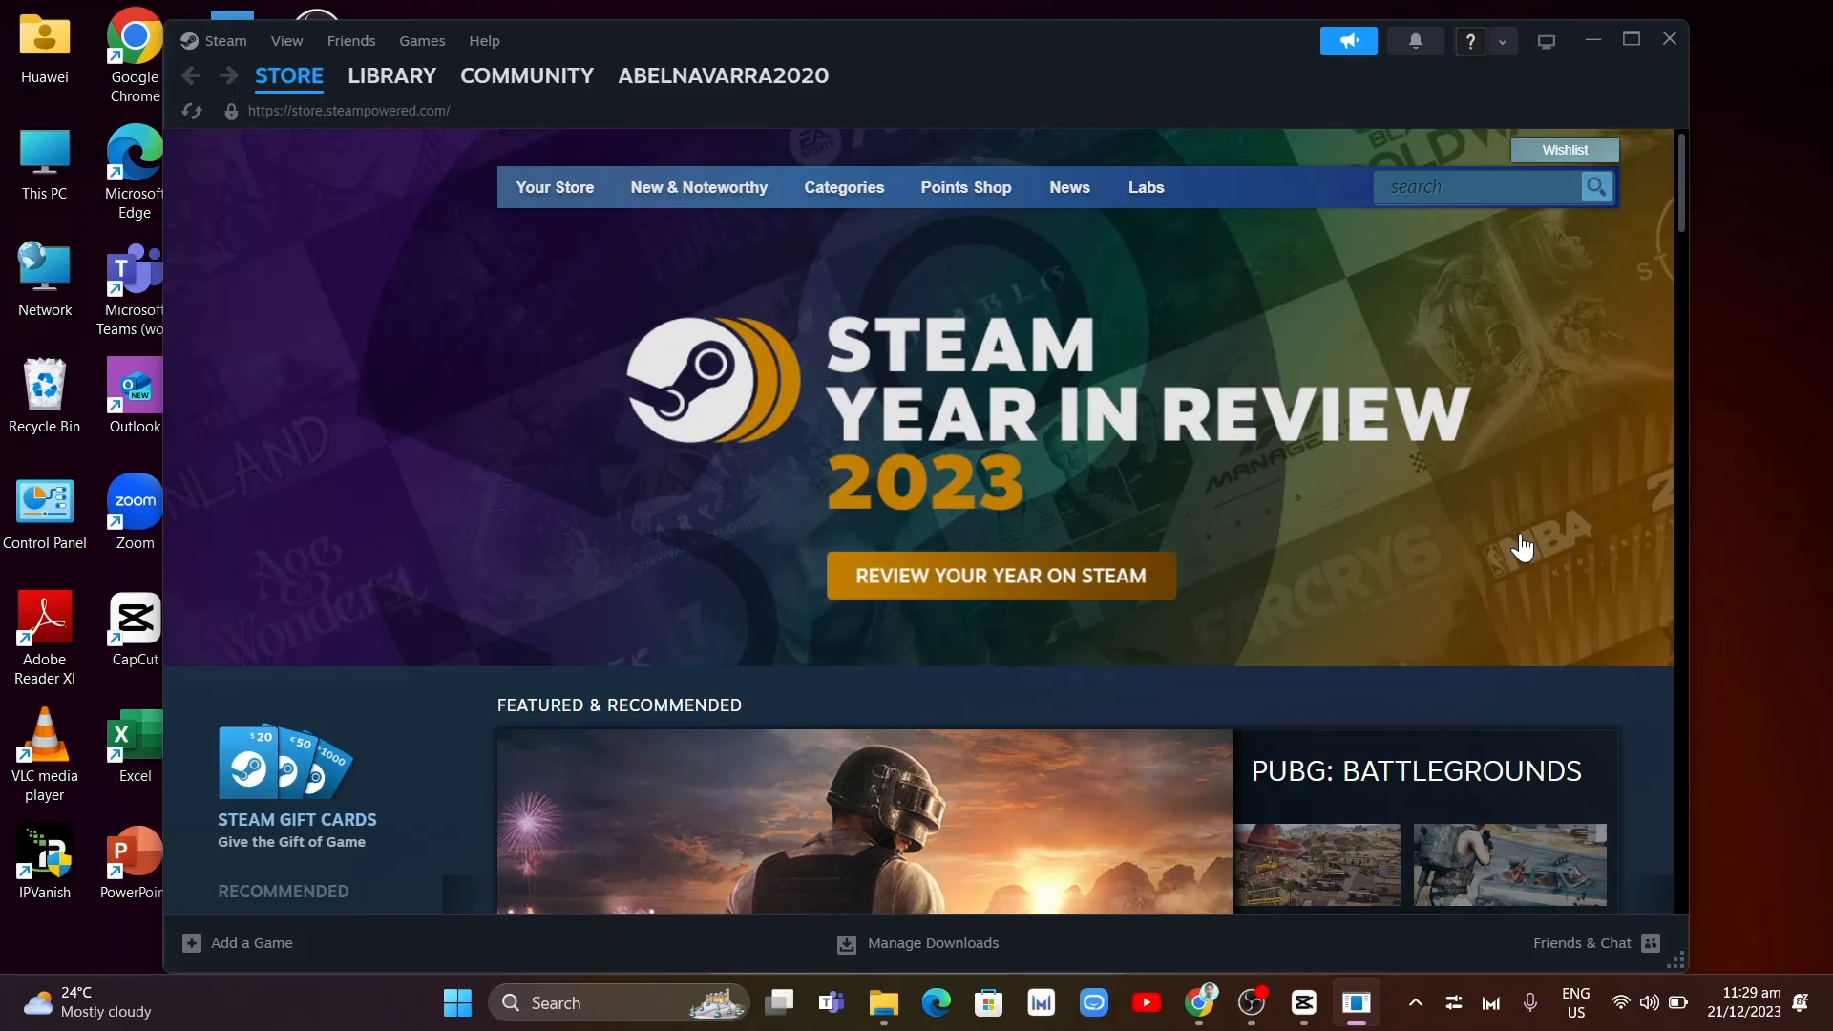
{"action": "scroll", "scroll_direction": "down", "scroll_amount": 3}
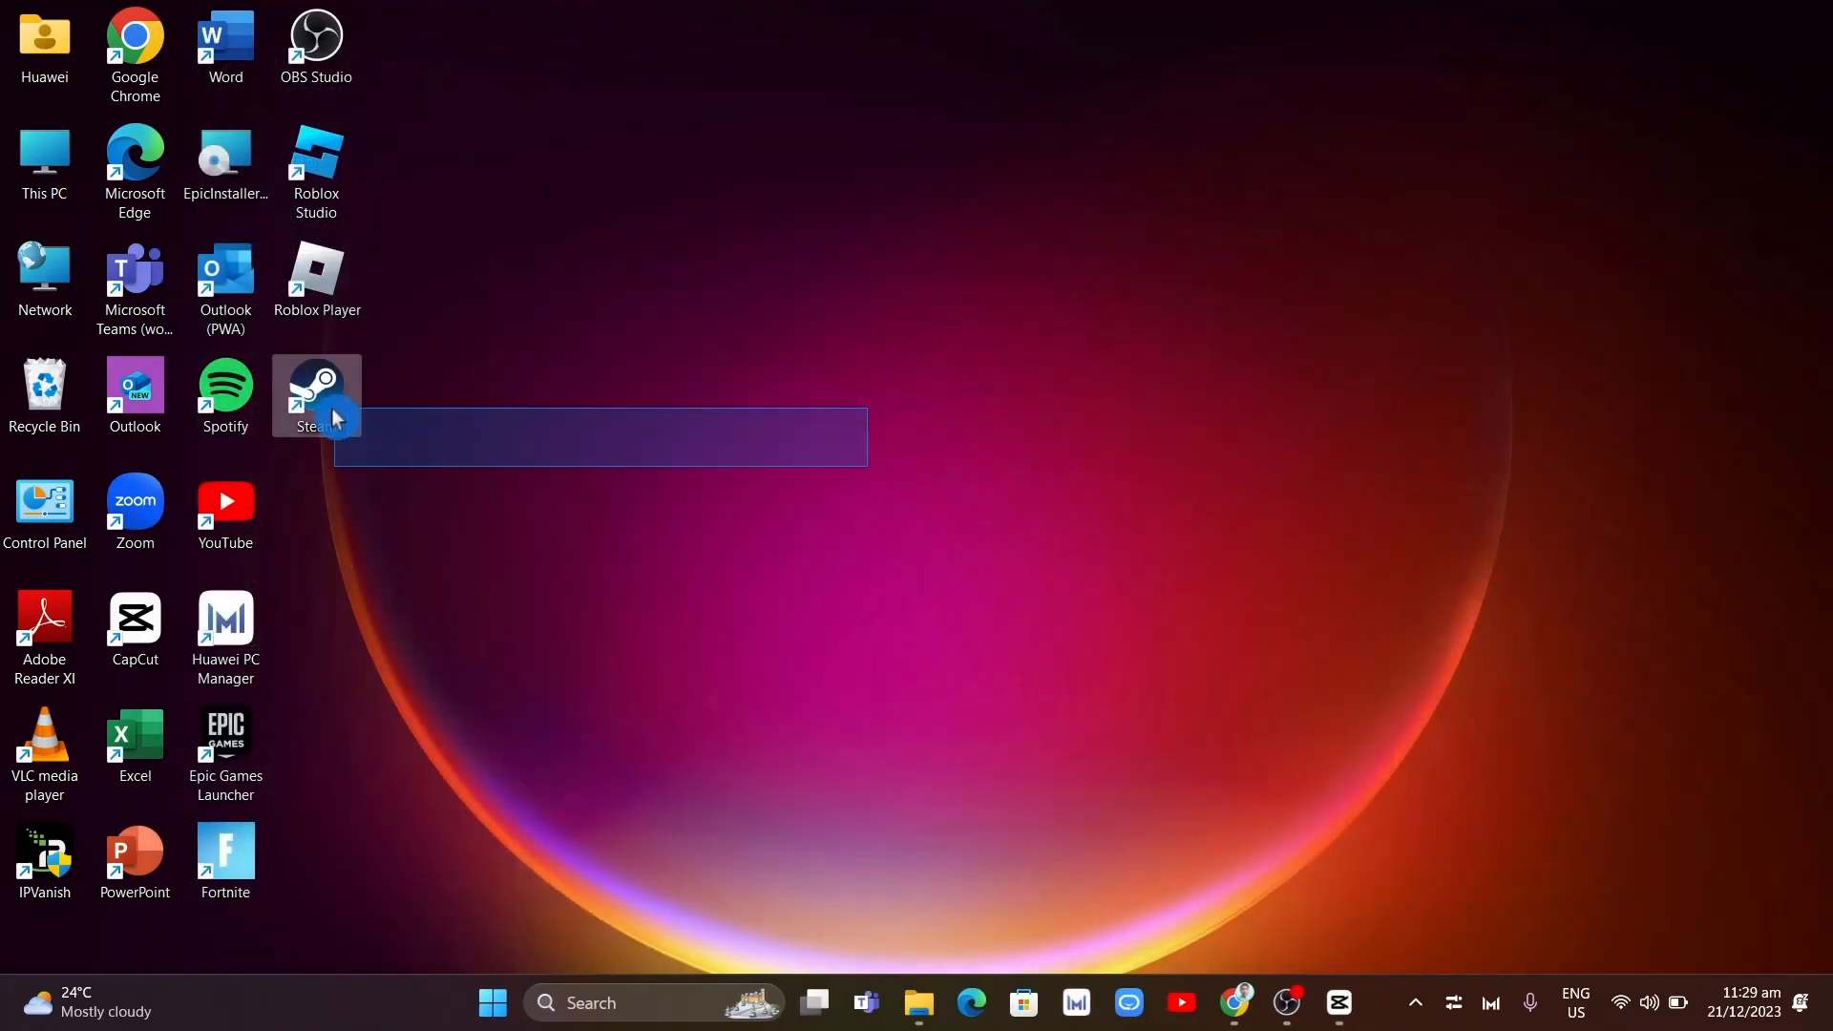
{"action": "mouse_move", "coordinate": [315, 396]}
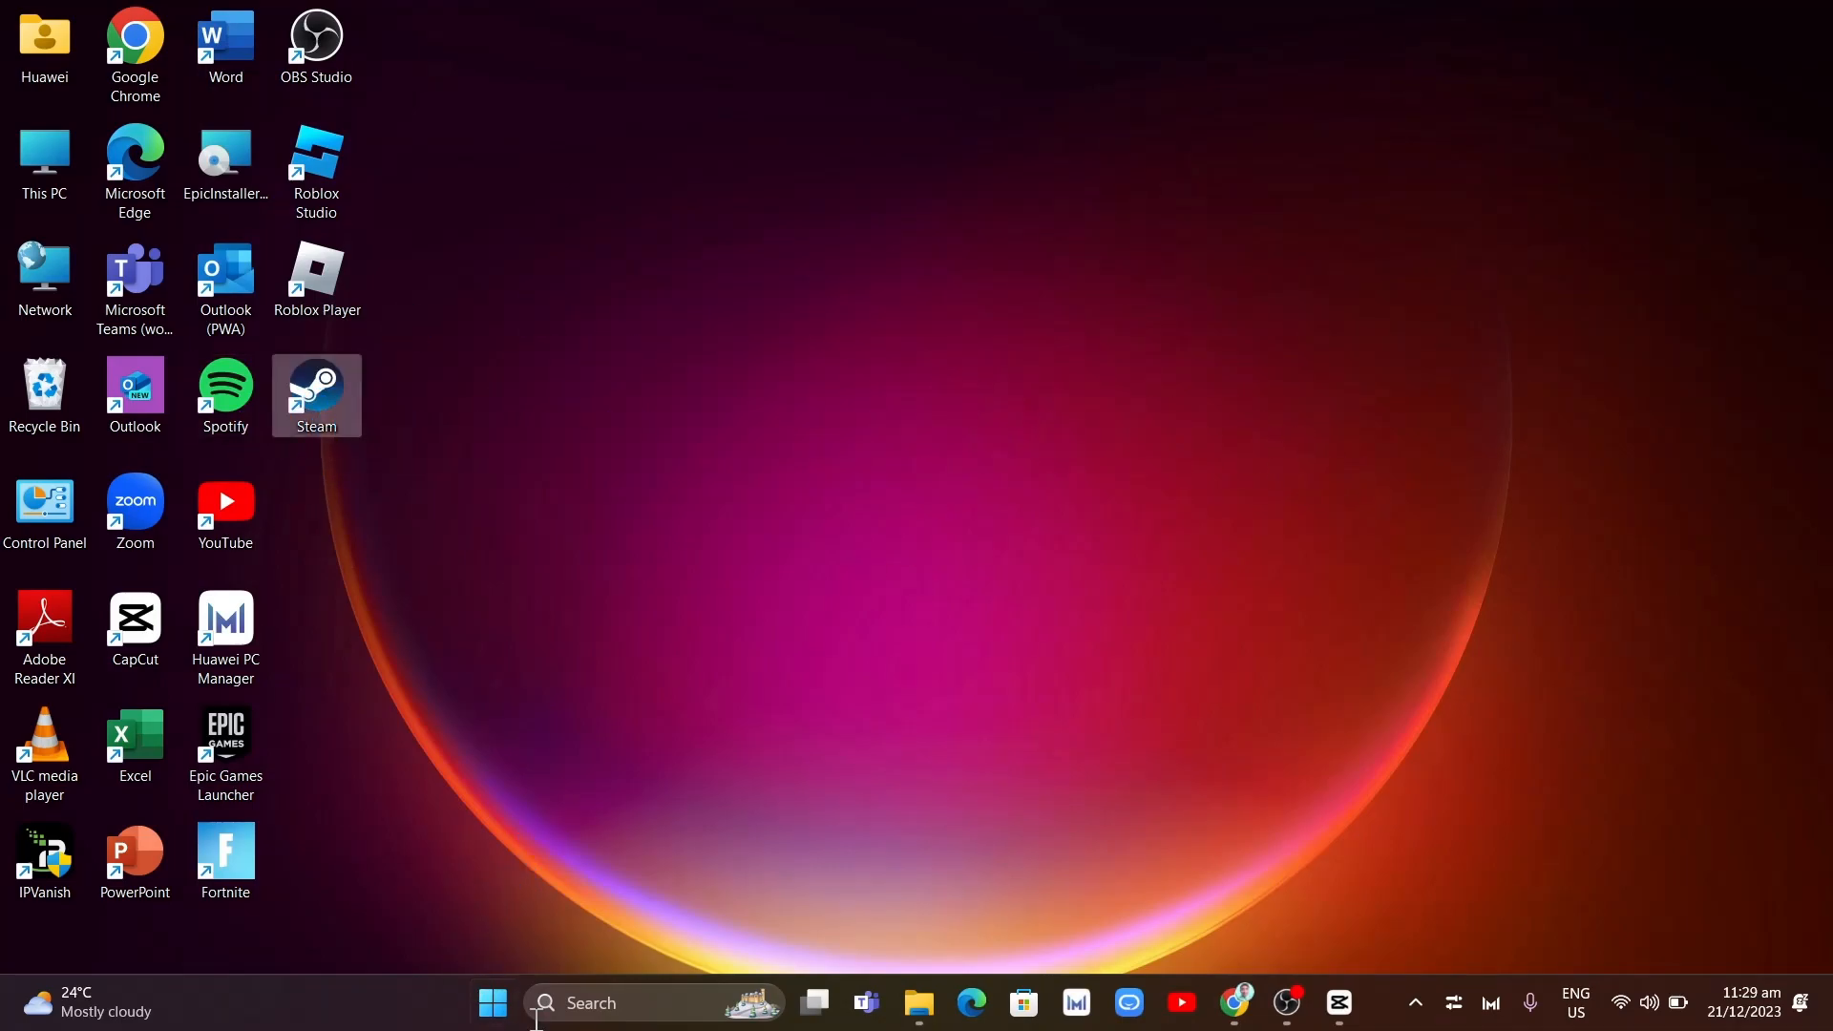
Select Steam in Control Panel's list of installed programs
{"action": "type", "text": "steam"}
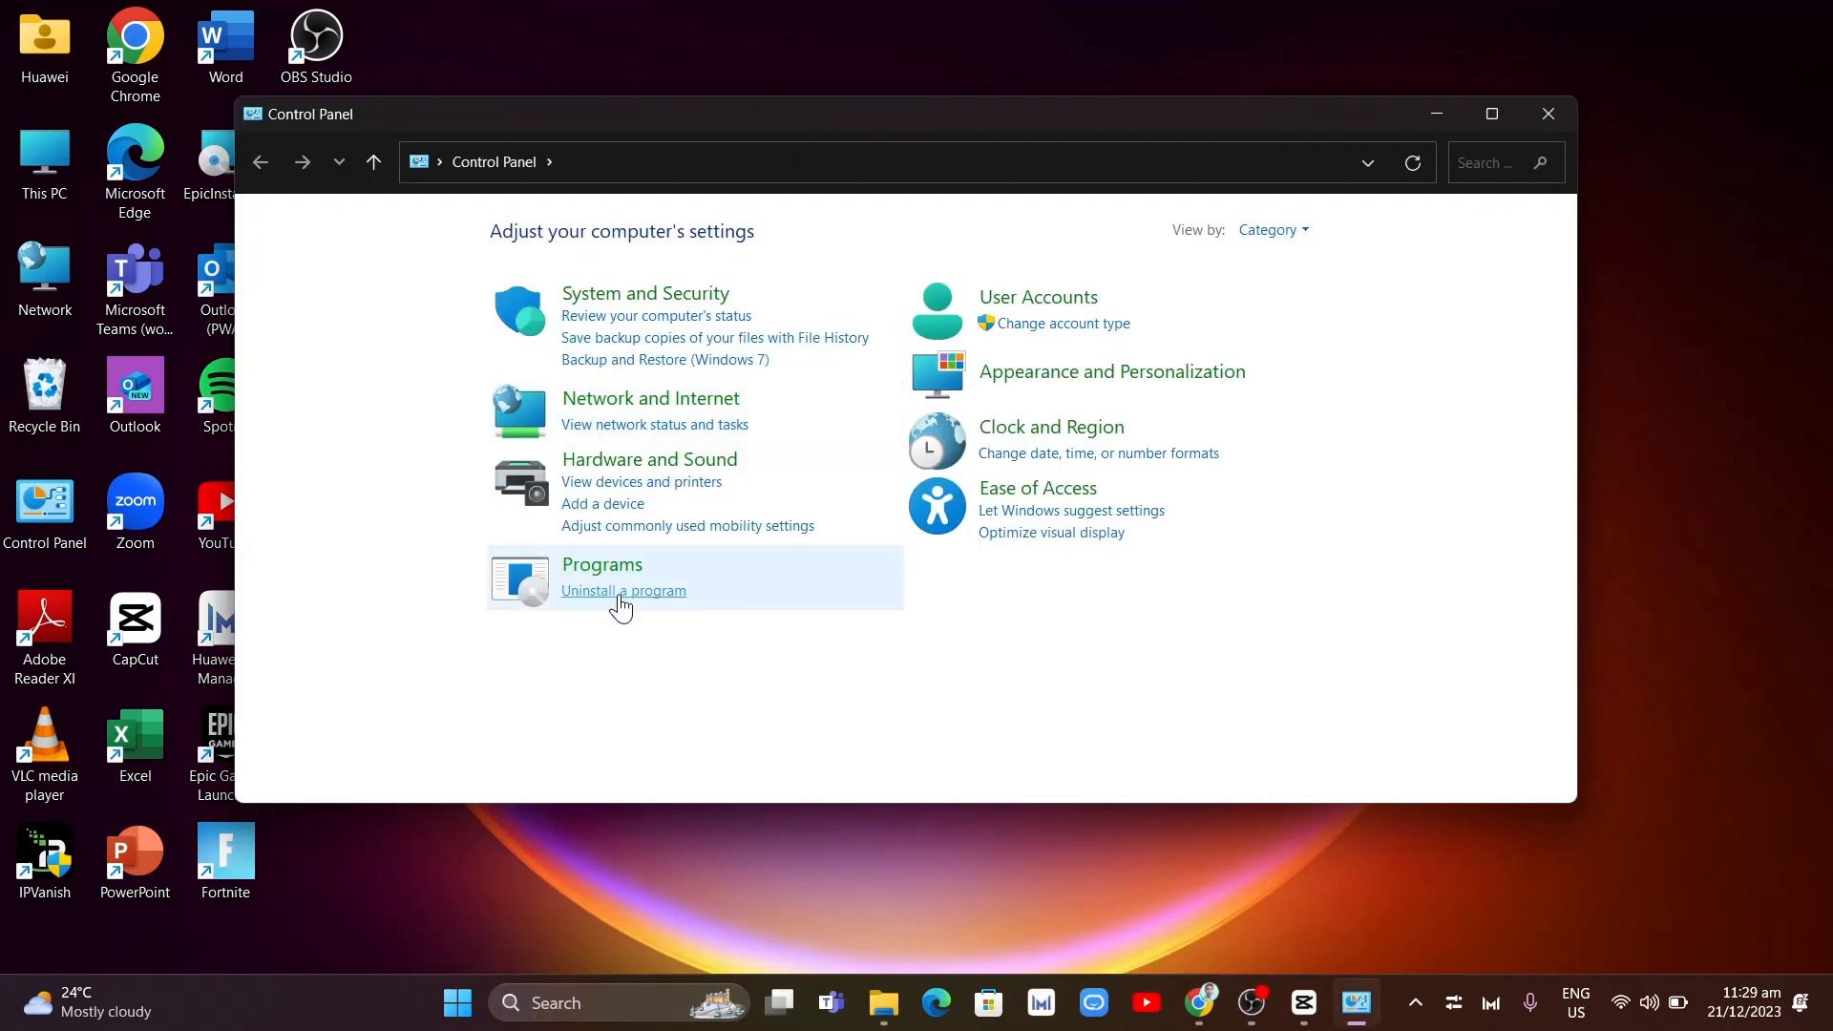
{"action": "left_click", "coordinate": [622, 590]}
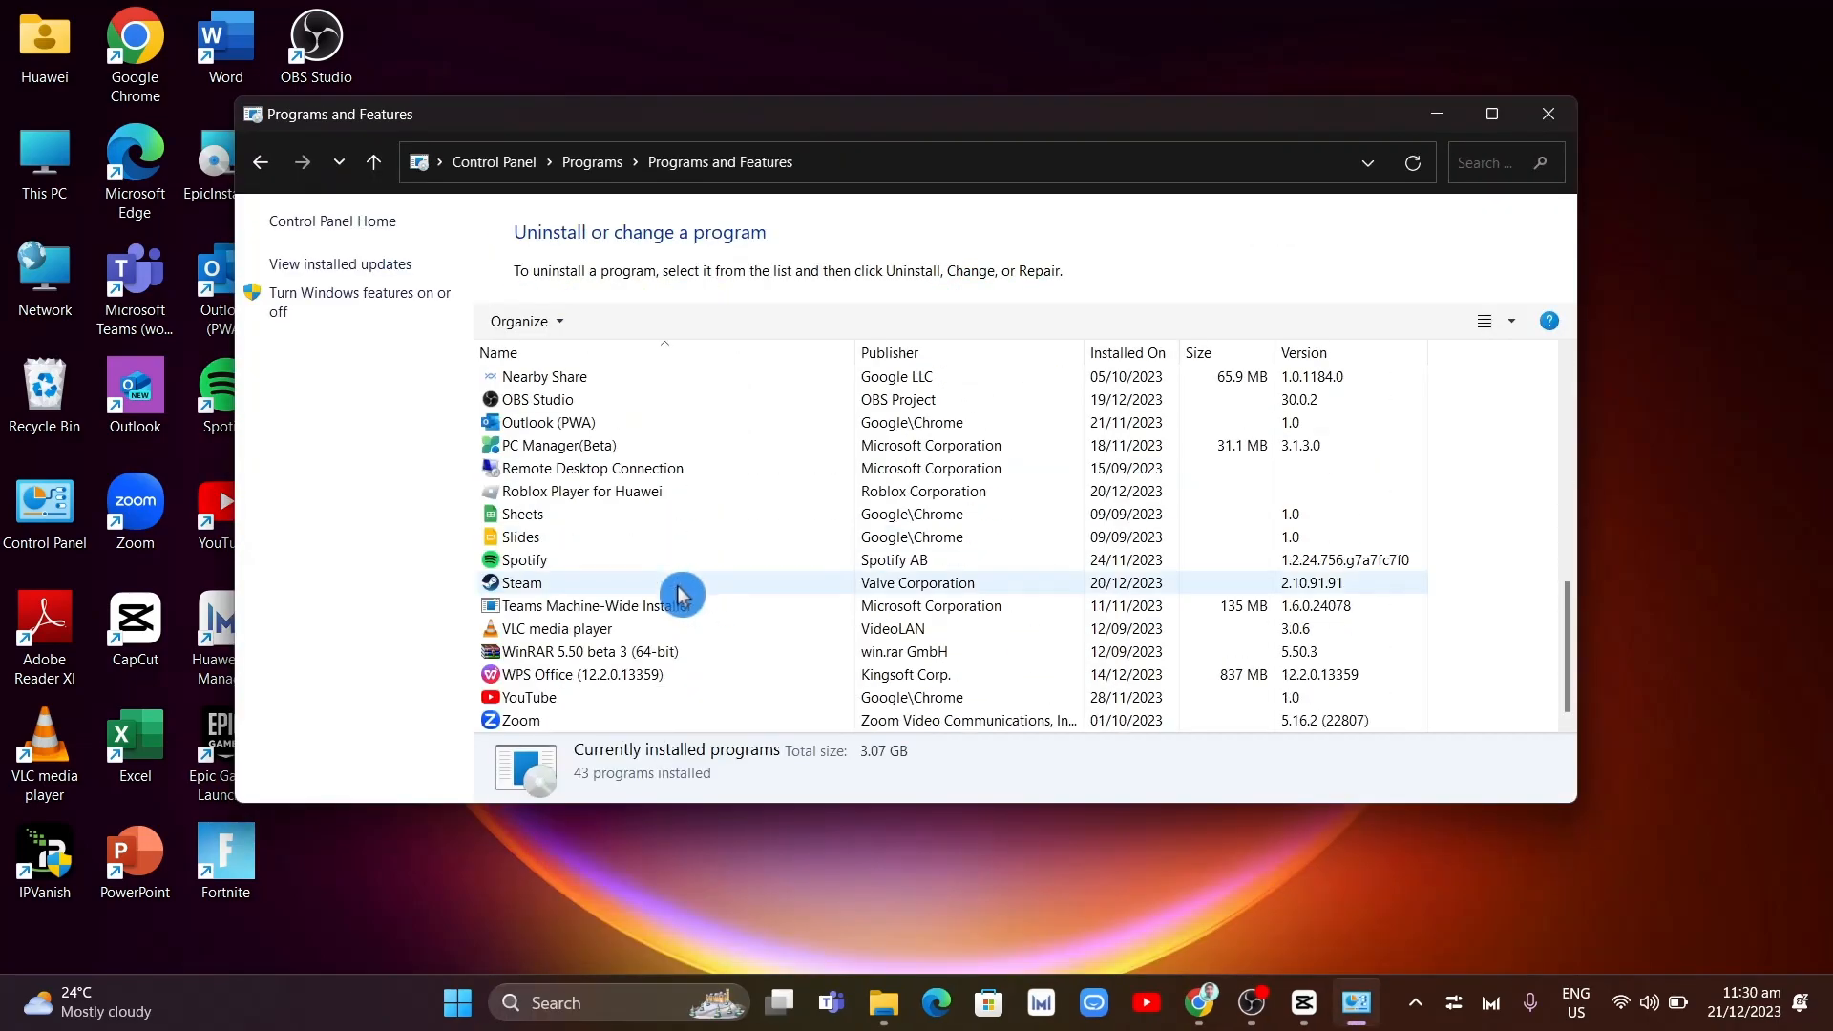
{"action": "left_click", "coordinate": [518, 582]}
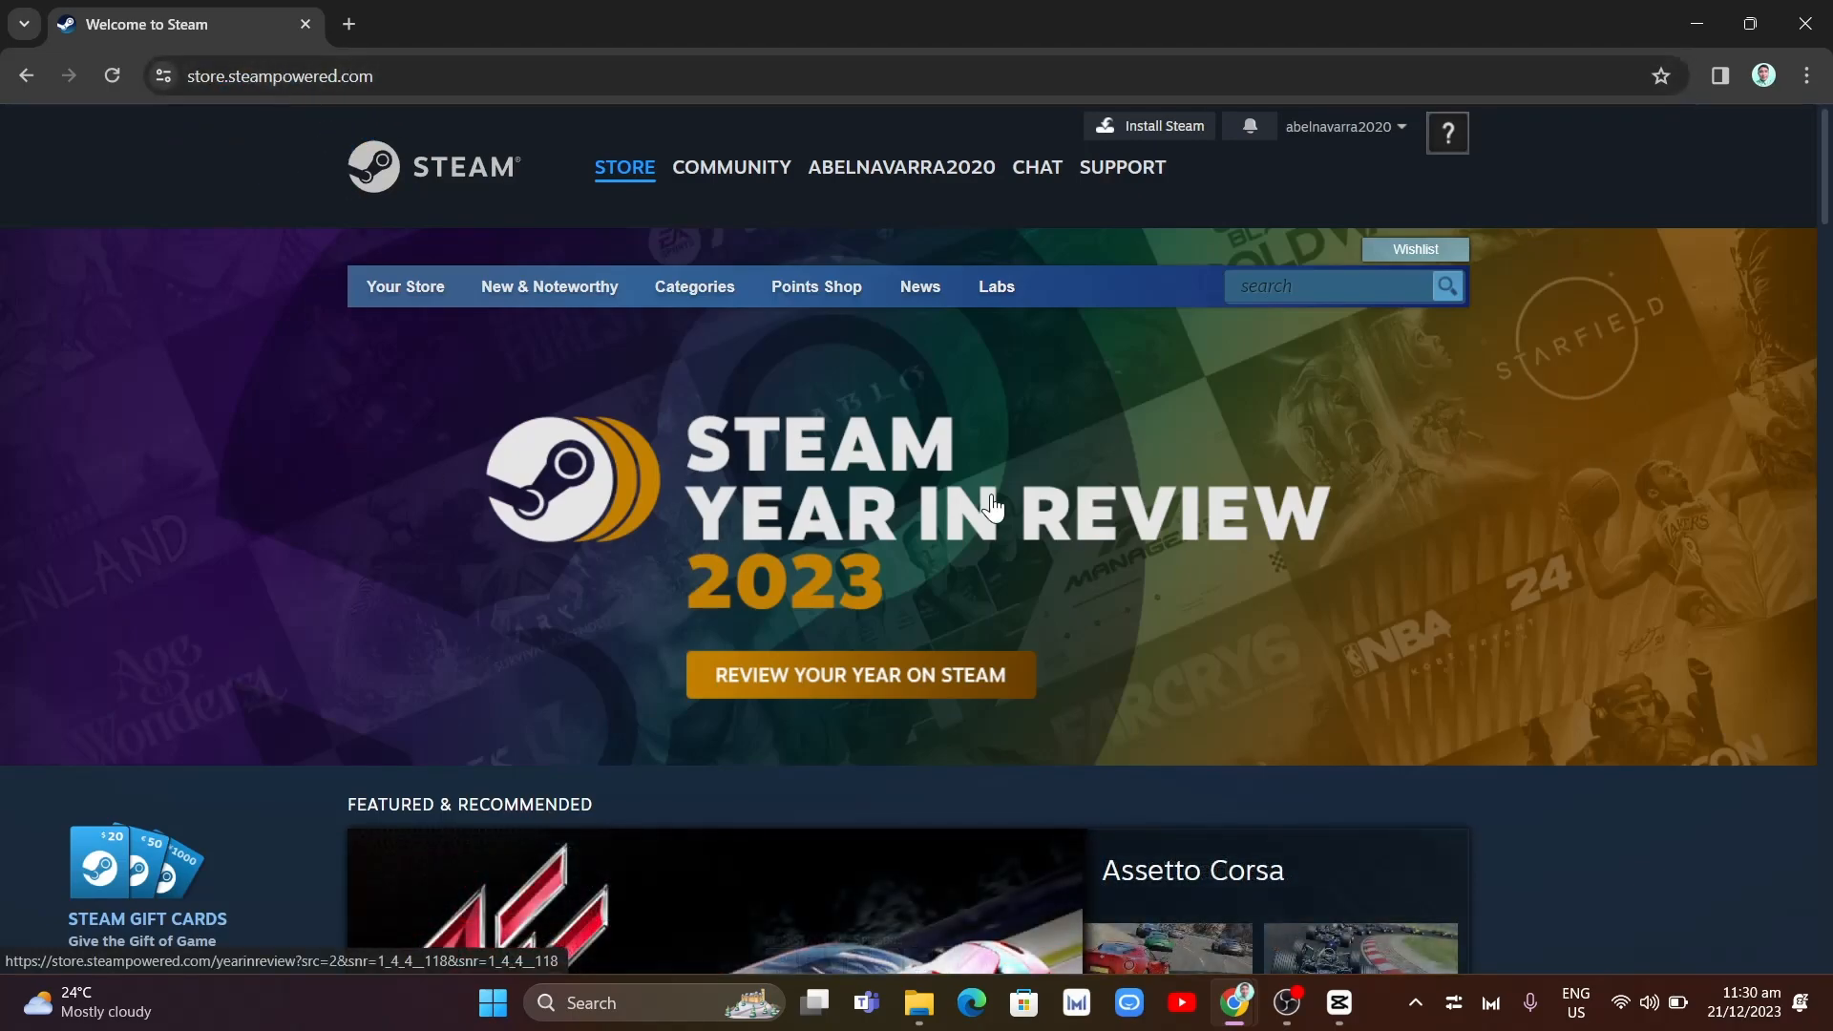
{"action": "mouse_move", "coordinate": [1150, 126]}
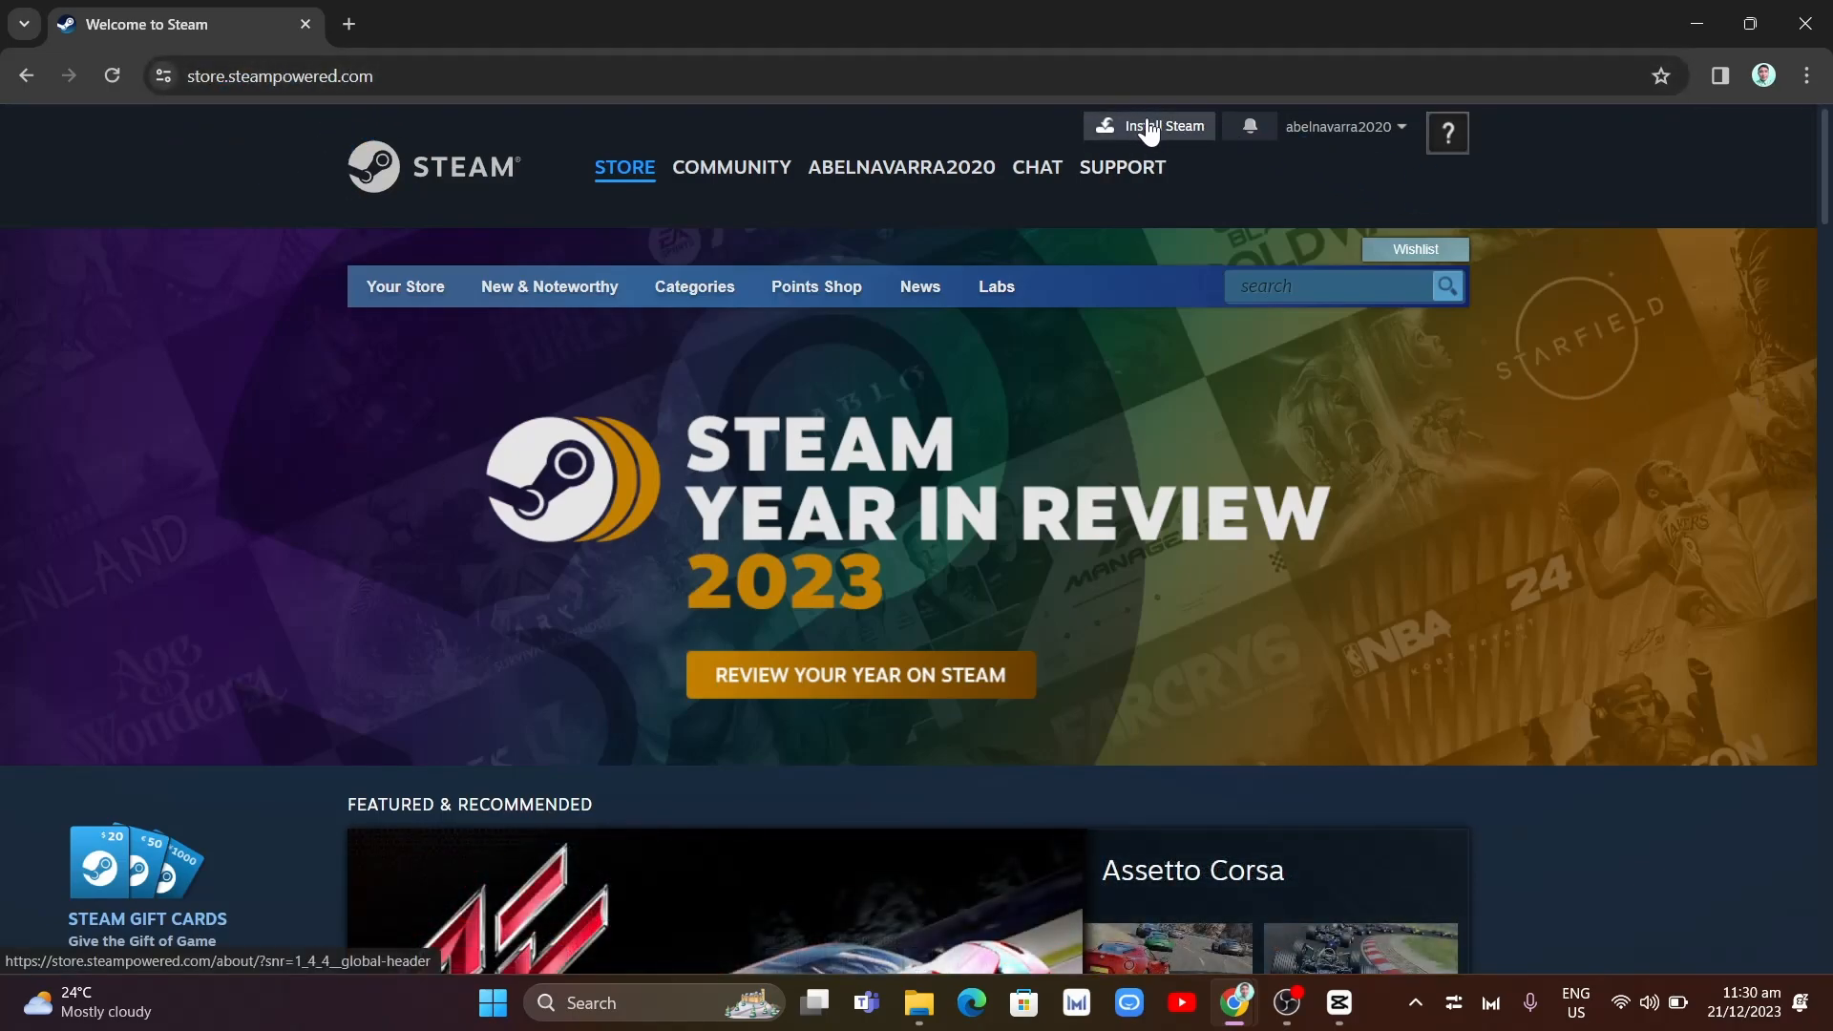